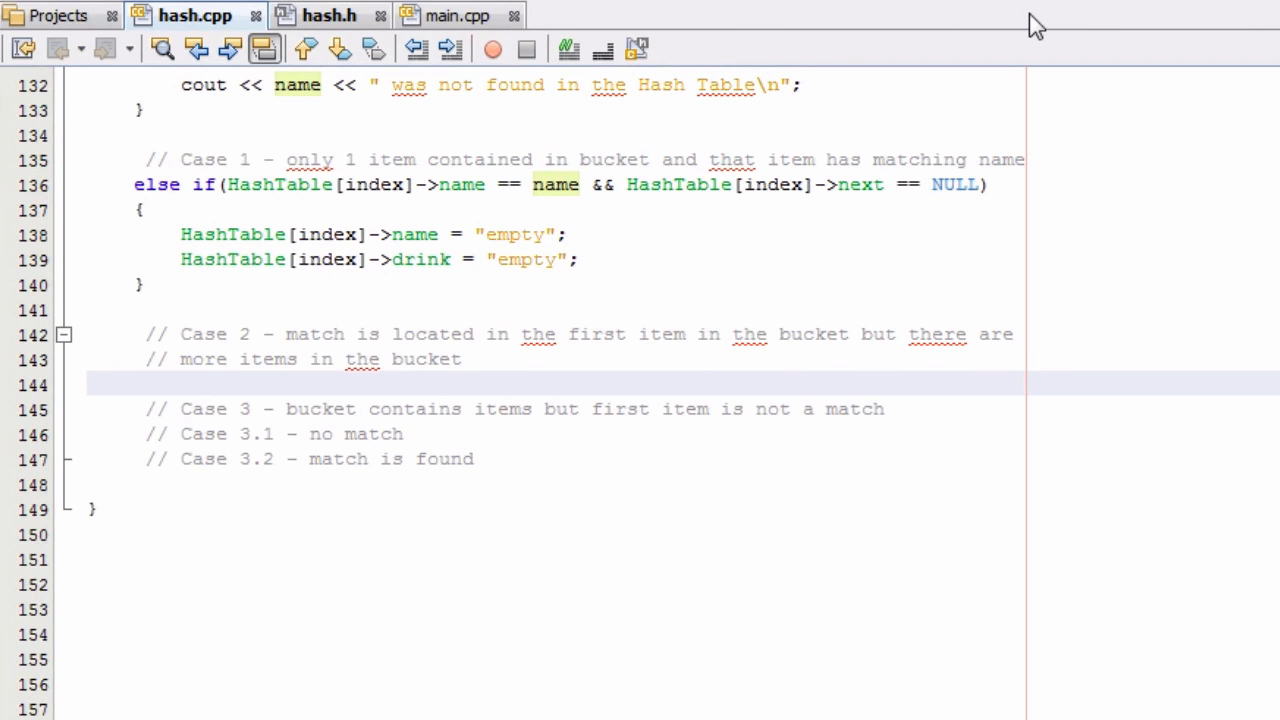
# Step: Write else if(HashTable[index]->name == name) with empty braces under the Case 2 comment
pyautogui.click(146, 384)
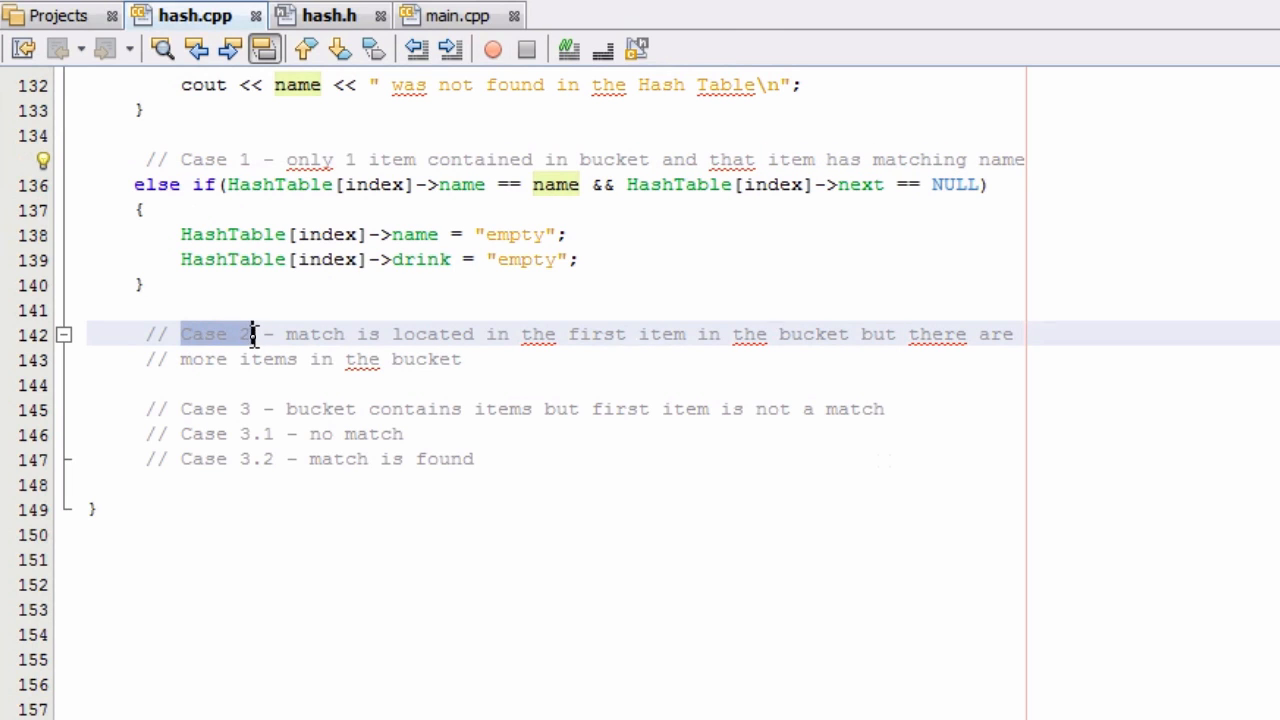
pyautogui.moveTo(256, 334); pyautogui.dragTo(624, 334)
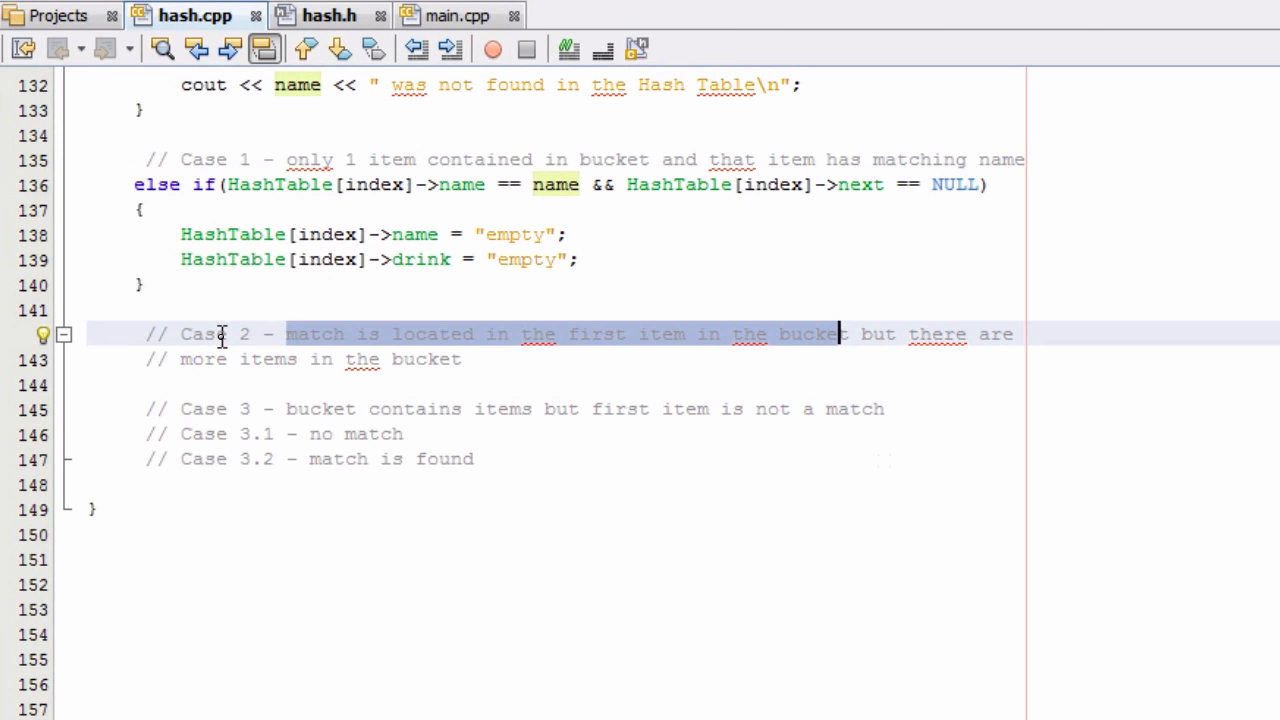
pyautogui.moveTo(964, 340)
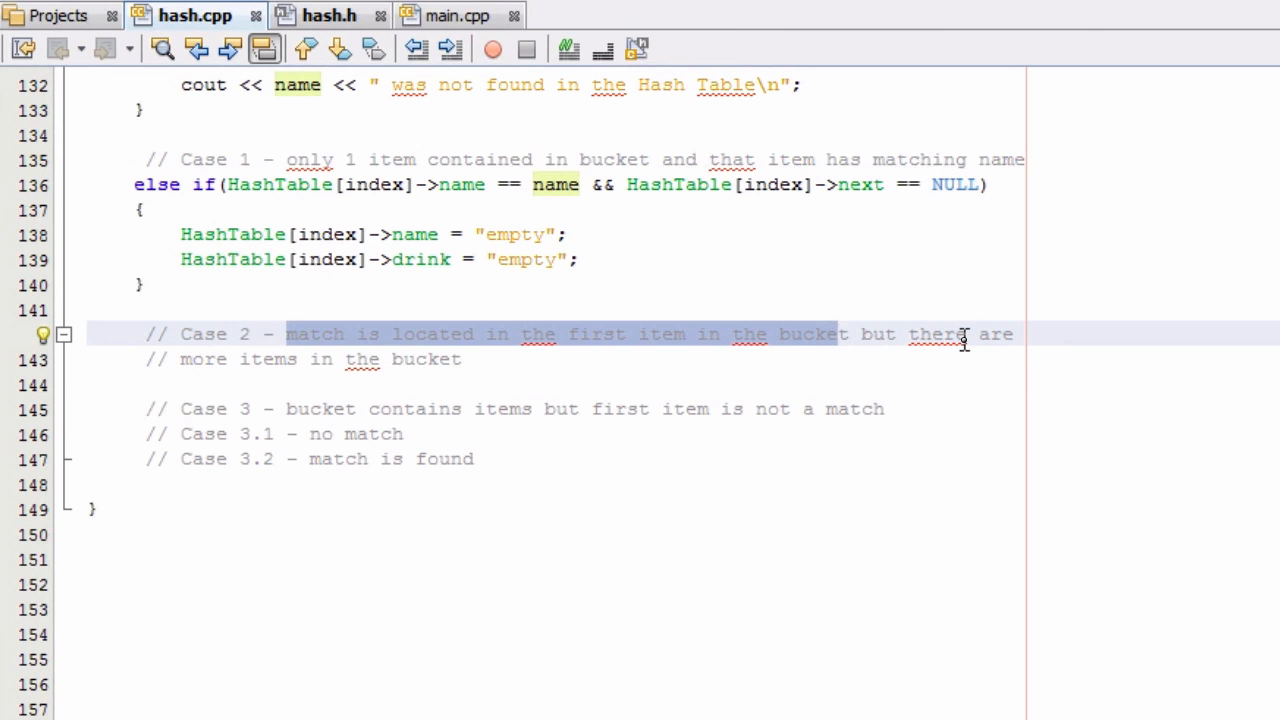
pyautogui.moveTo(200, 148)
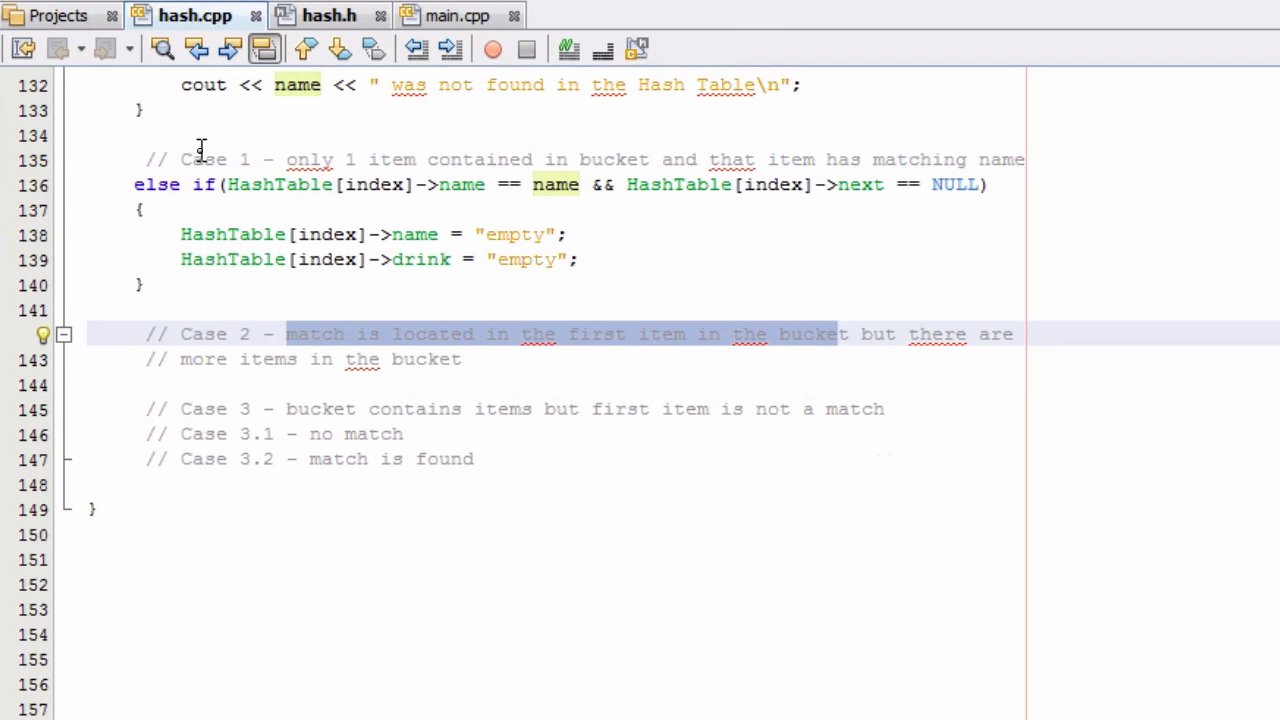
pyautogui.moveTo(192, 184)
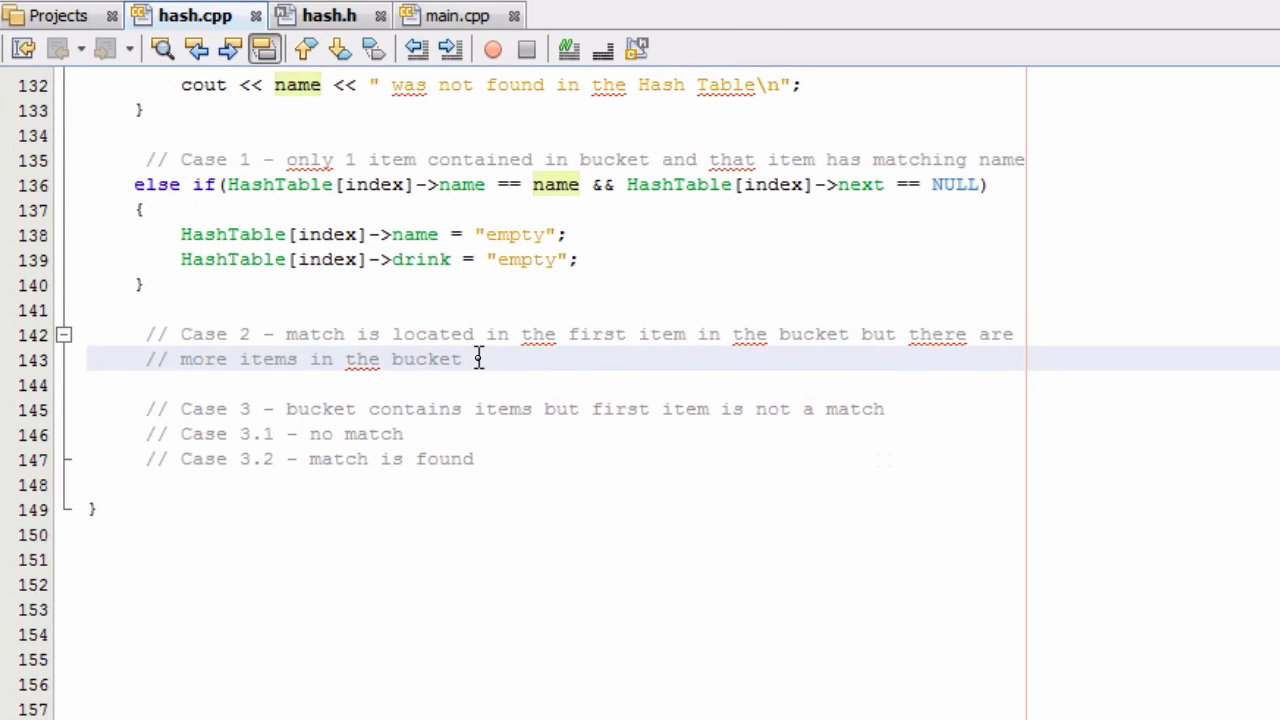
pyautogui.write('esle')
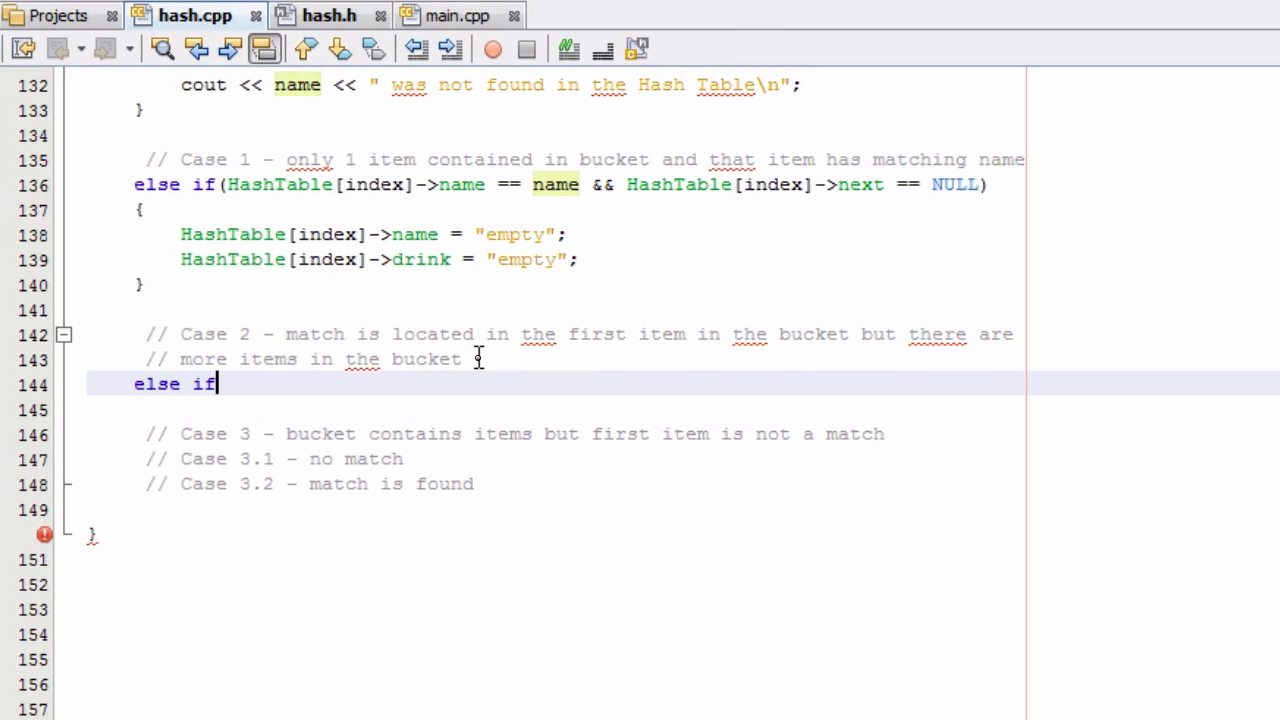
pyautogui.write('()')
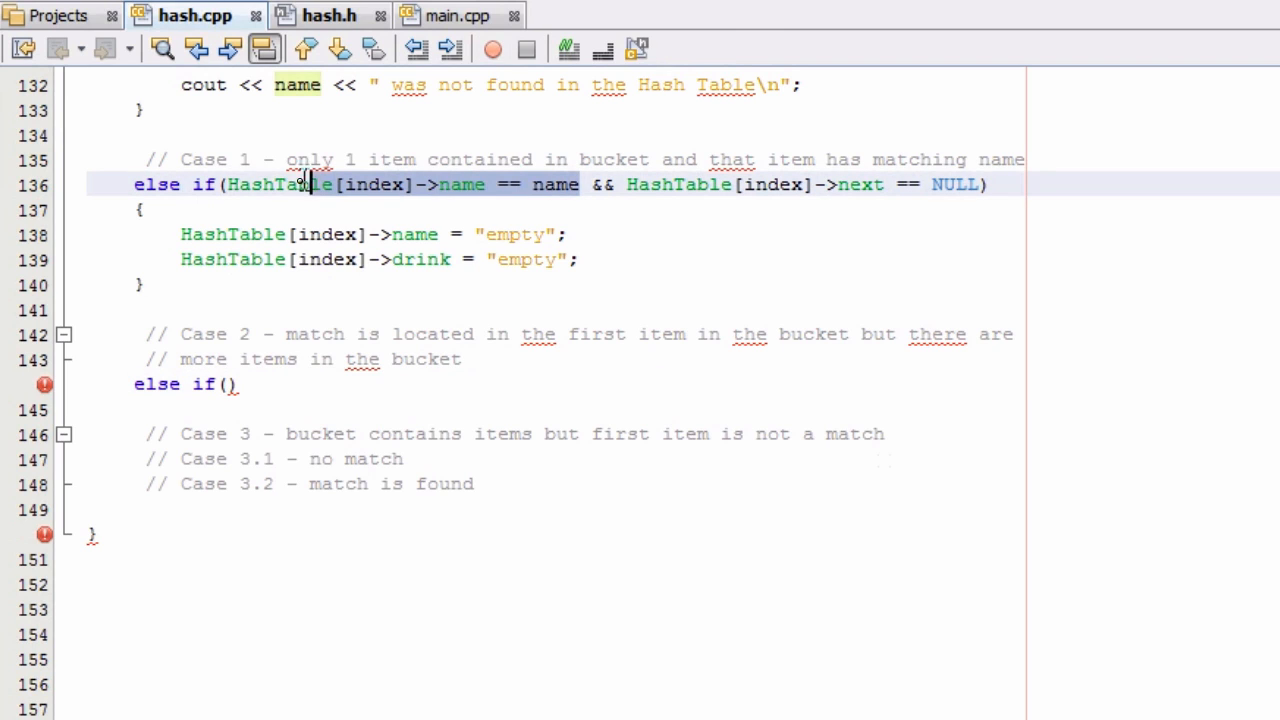
pyautogui.doubleClick(280, 184)
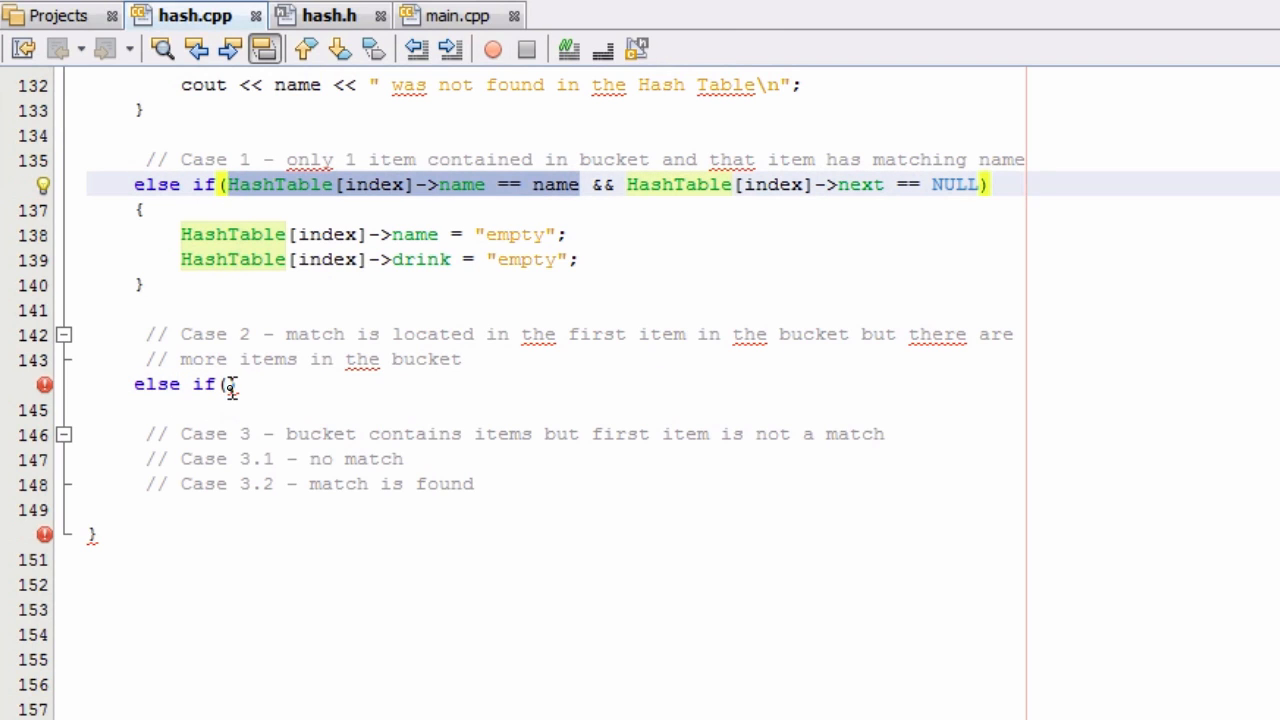
pyautogui.write('HashTable[index]->name == name)')
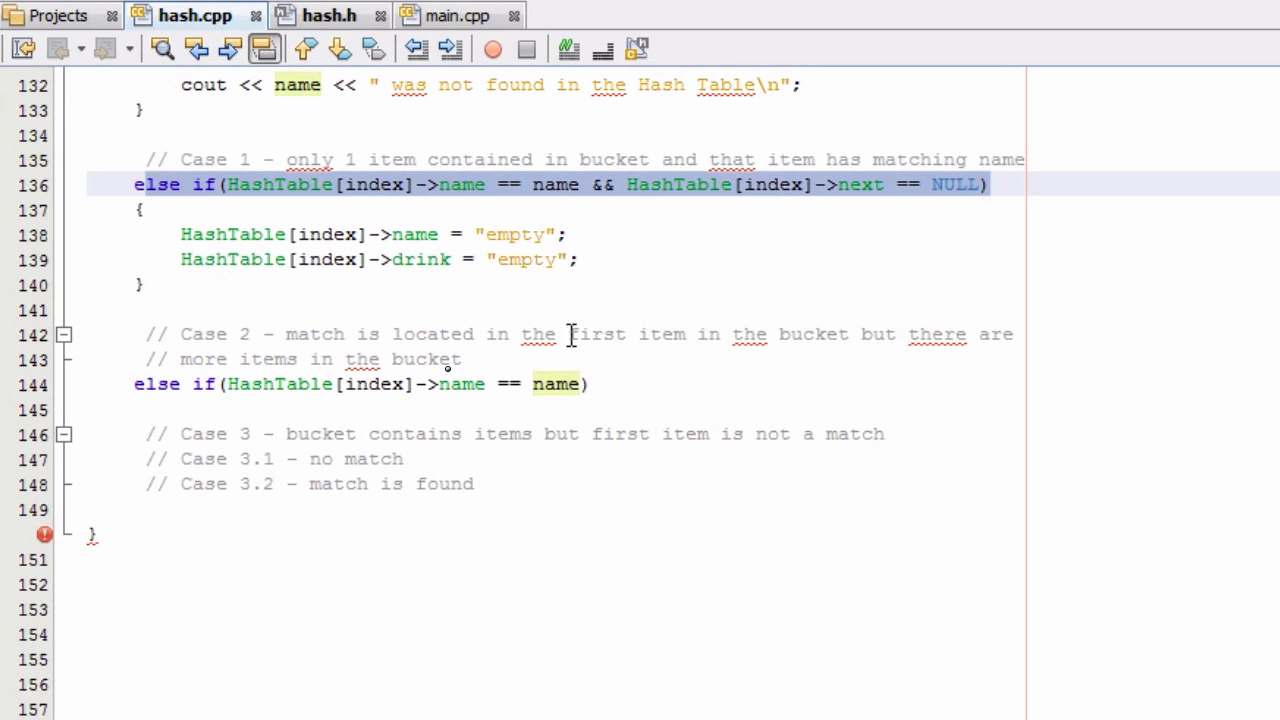
pyautogui.click(548, 384)
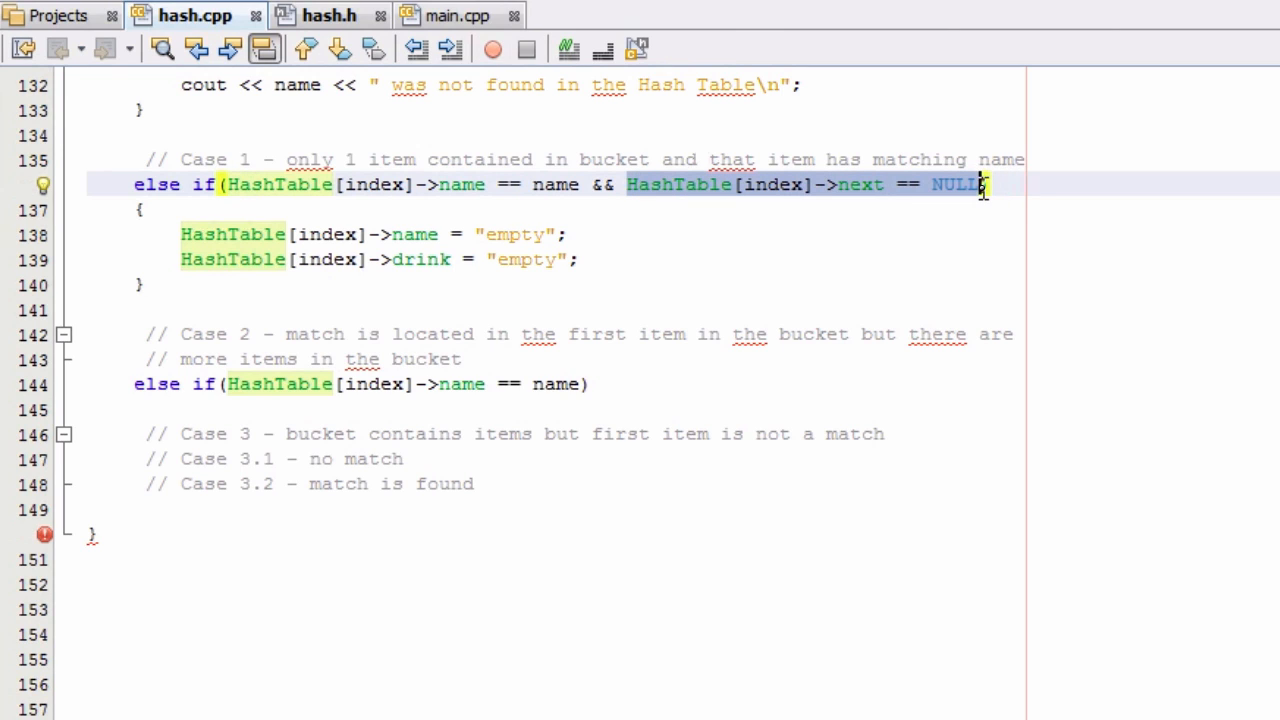
pyautogui.click(224, 384)
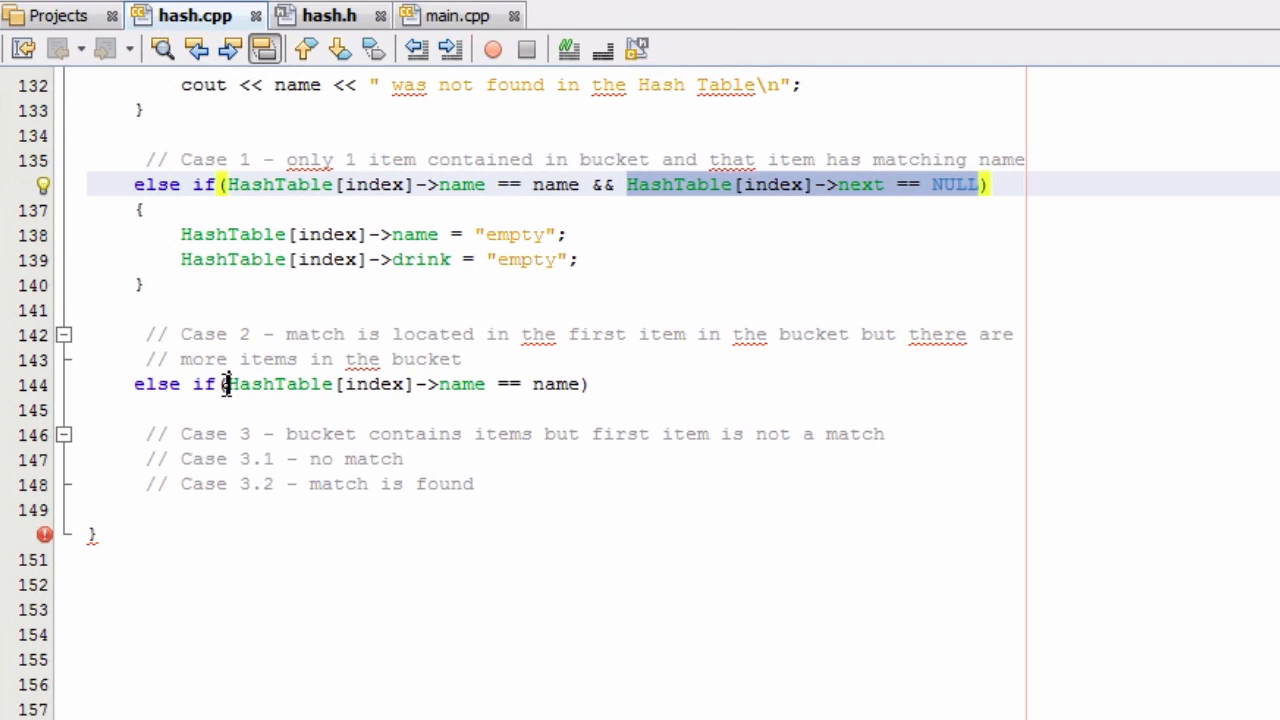
pyautogui.click(222, 384)
pyautogui.write('{')
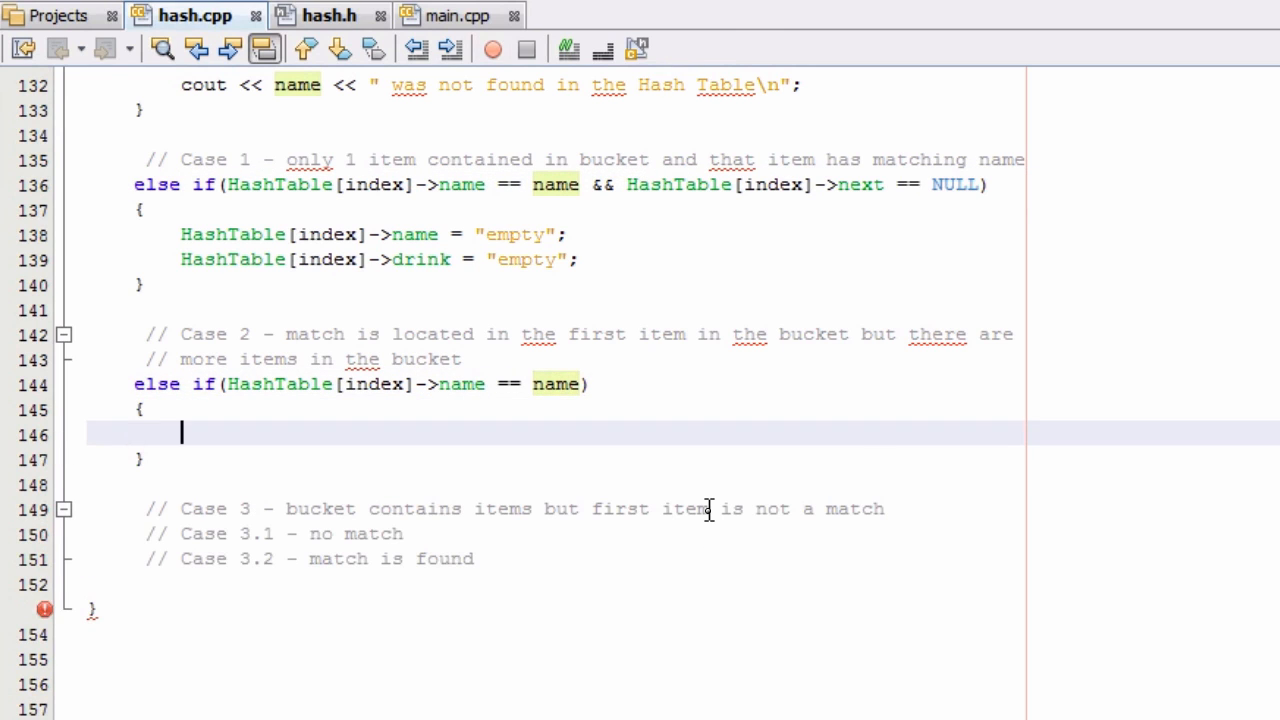
# Step: Store the bucket's first item with delPtr = HashTable[index];
pyautogui.write('del')
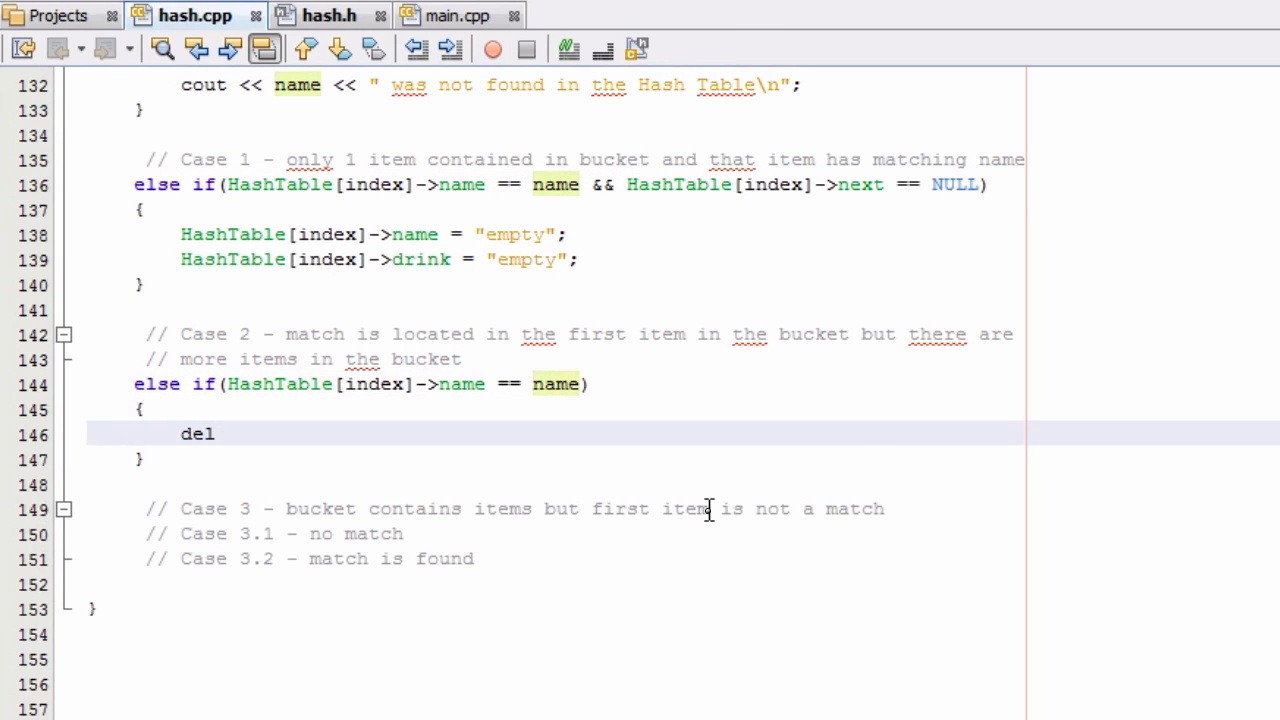
pyautogui.write('Ptr =')
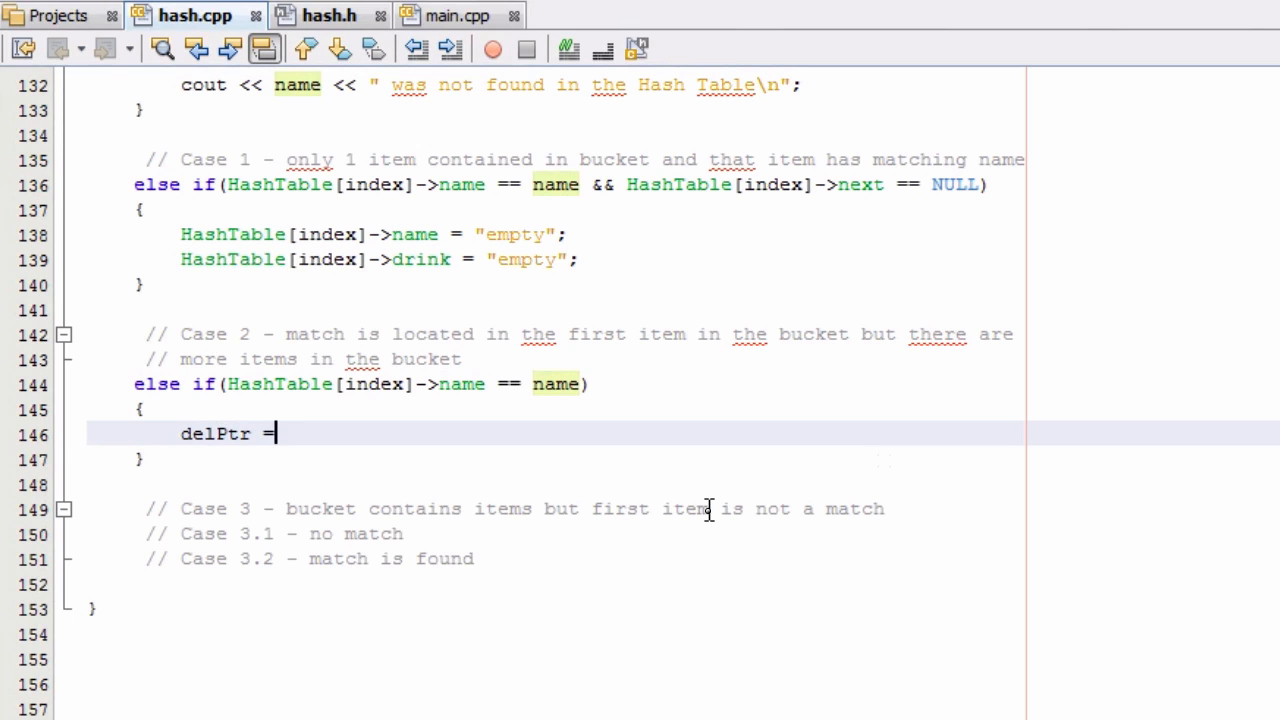
pyautogui.write('Hash')
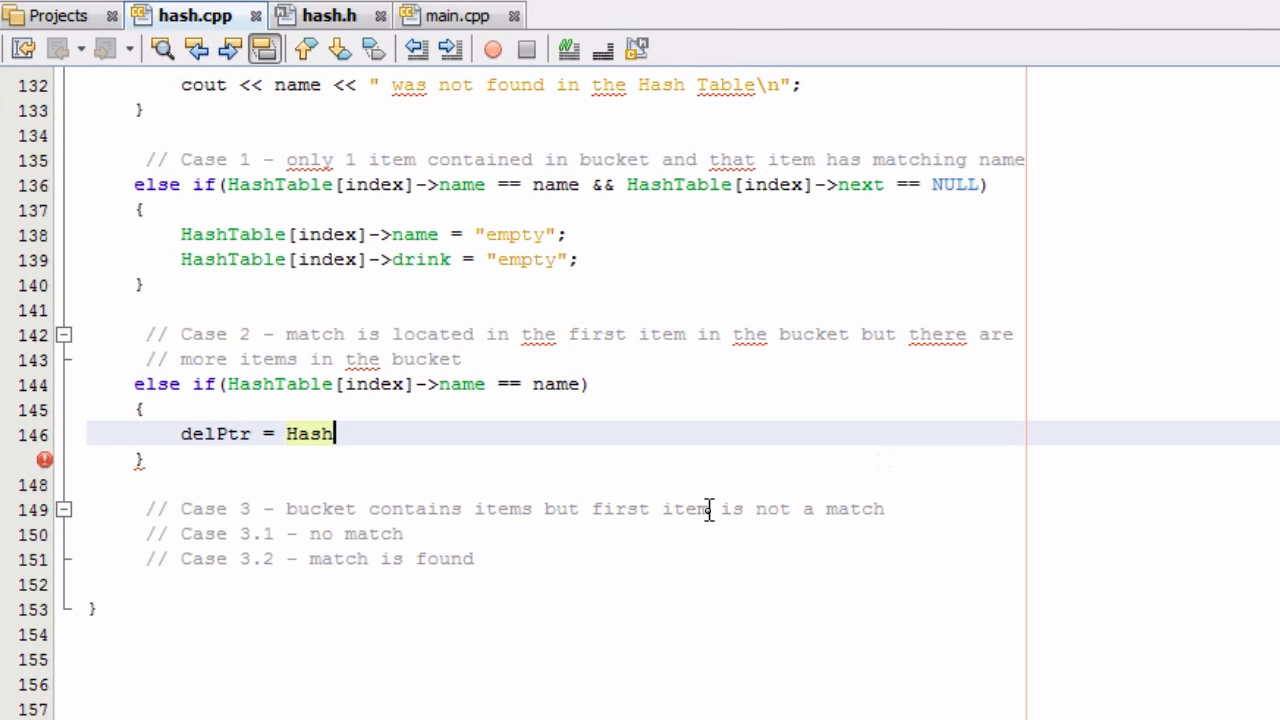
pyautogui.write('Table[')
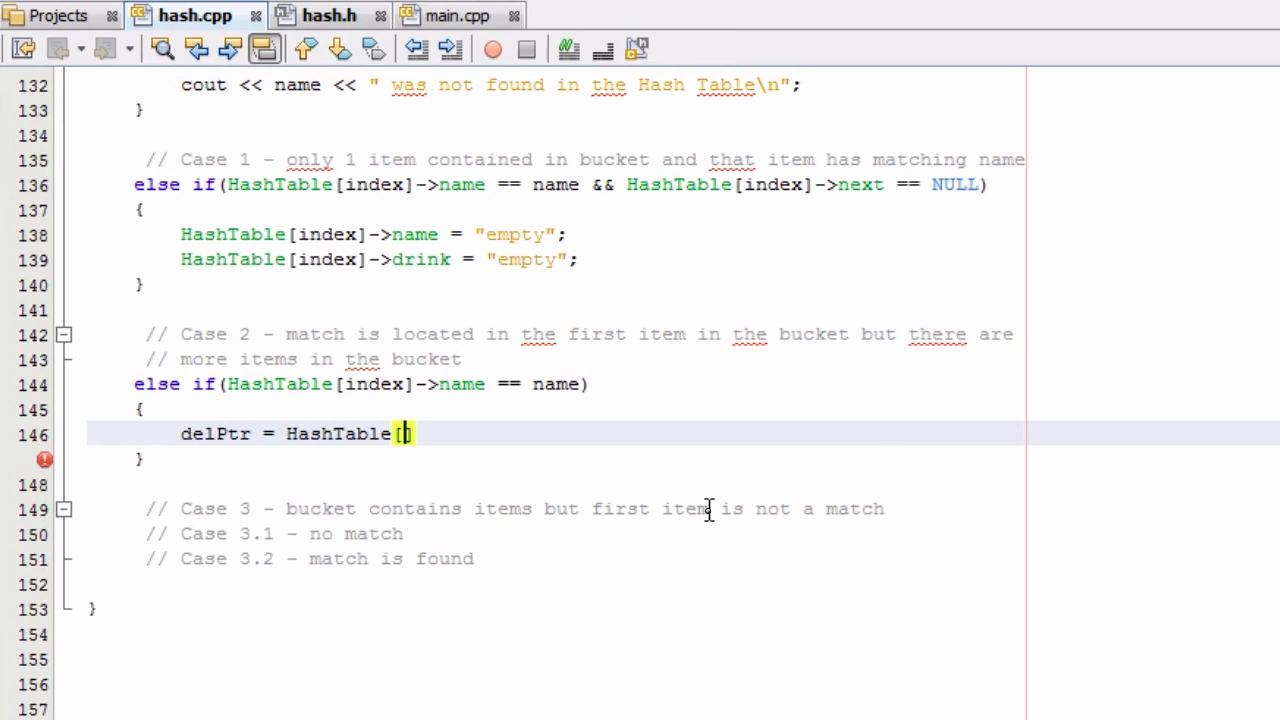
pyautogui.write('ind]')
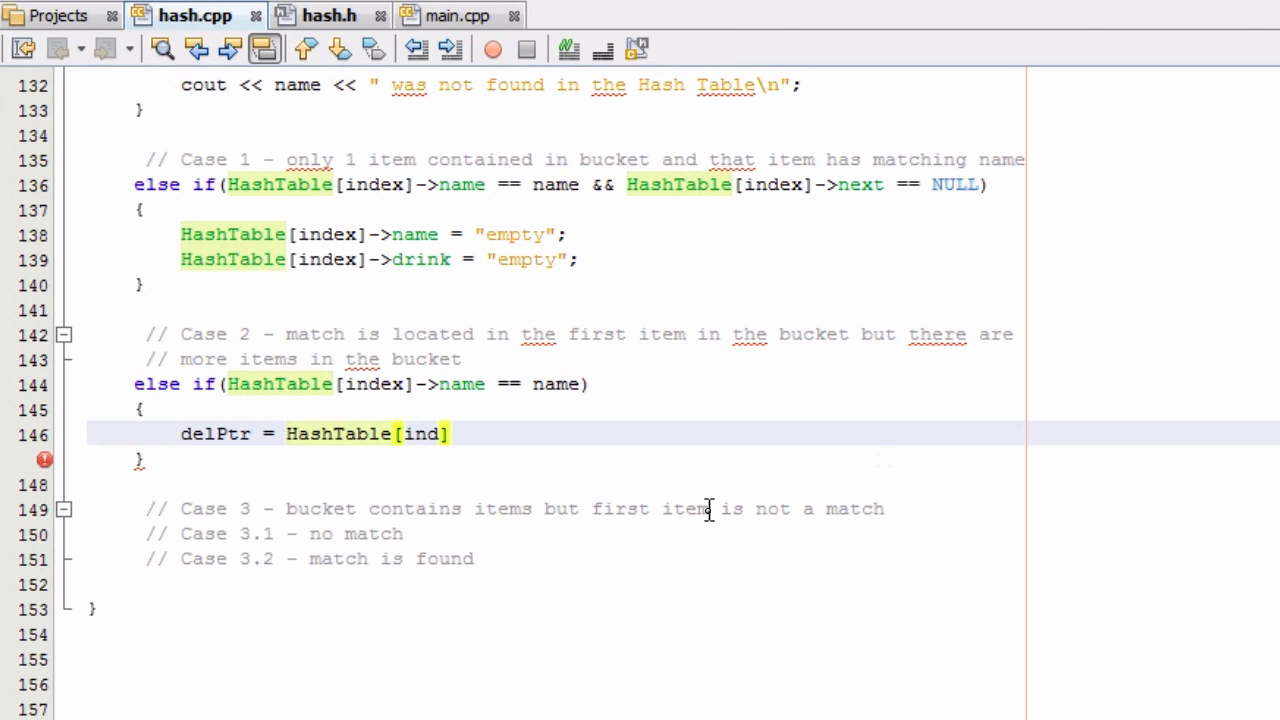
pyautogui.press('BackSpace')
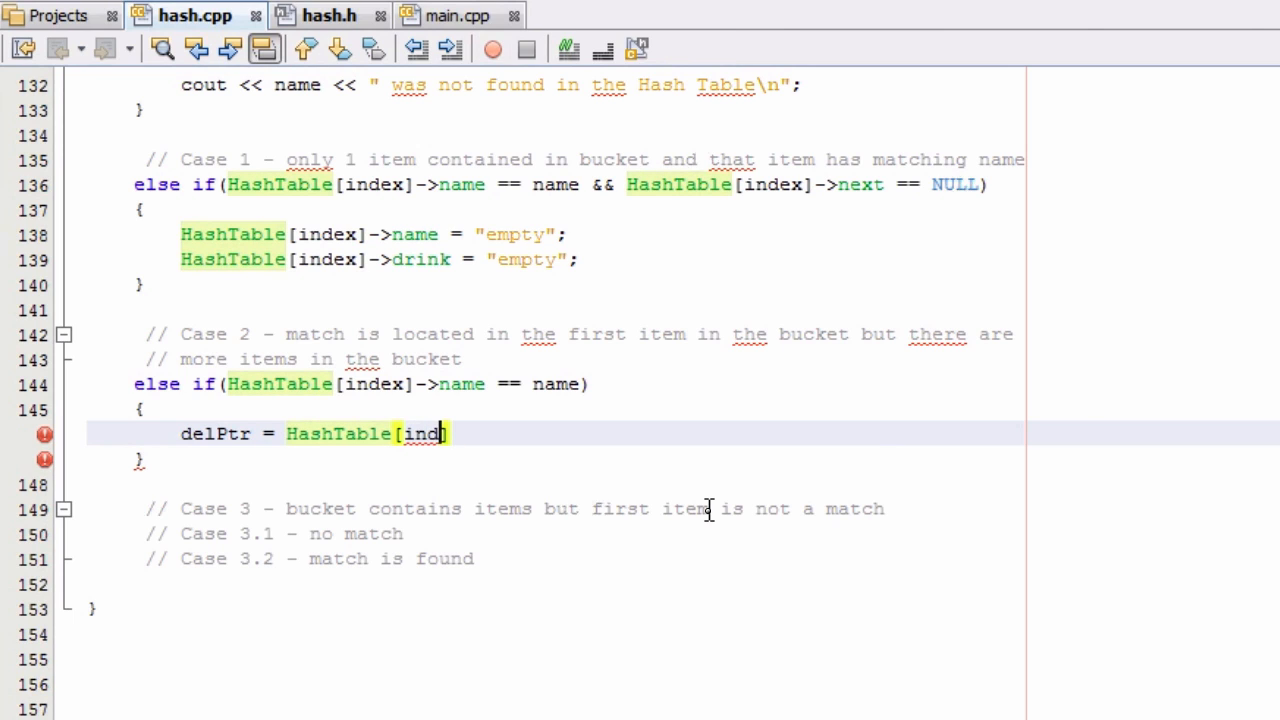
pyautogui.write('ex];')
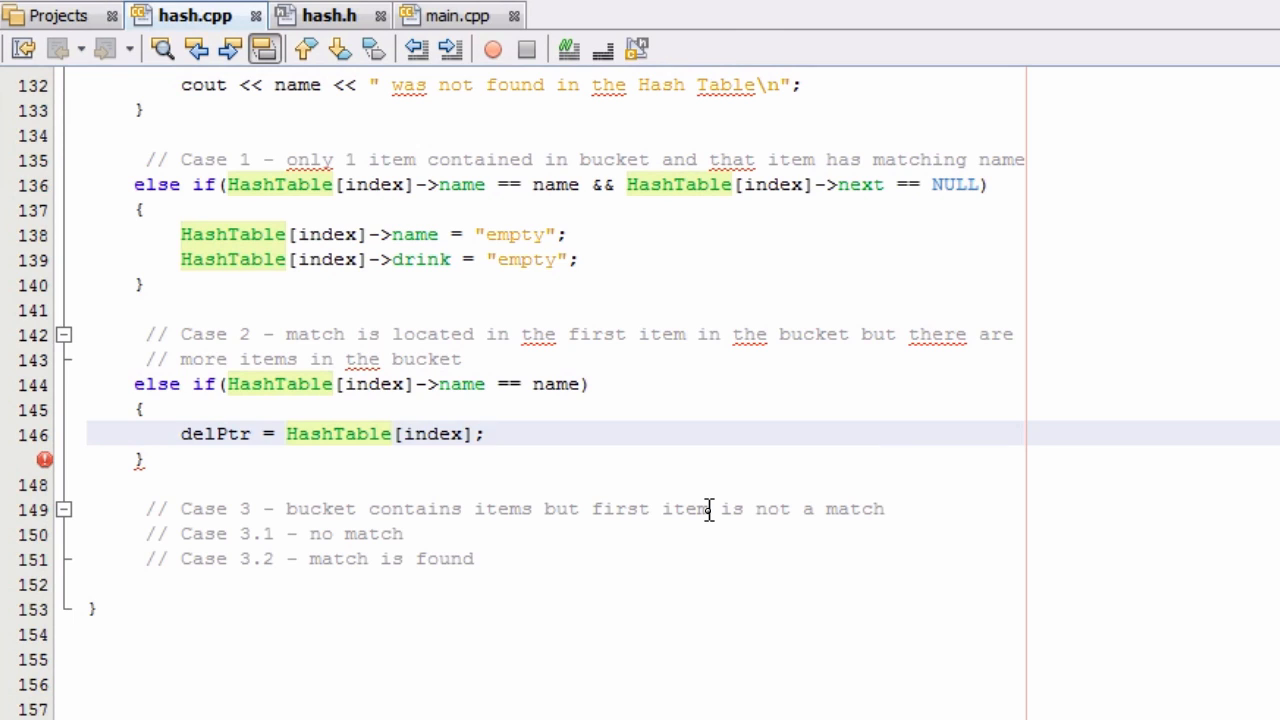
pyautogui.click(488, 432)
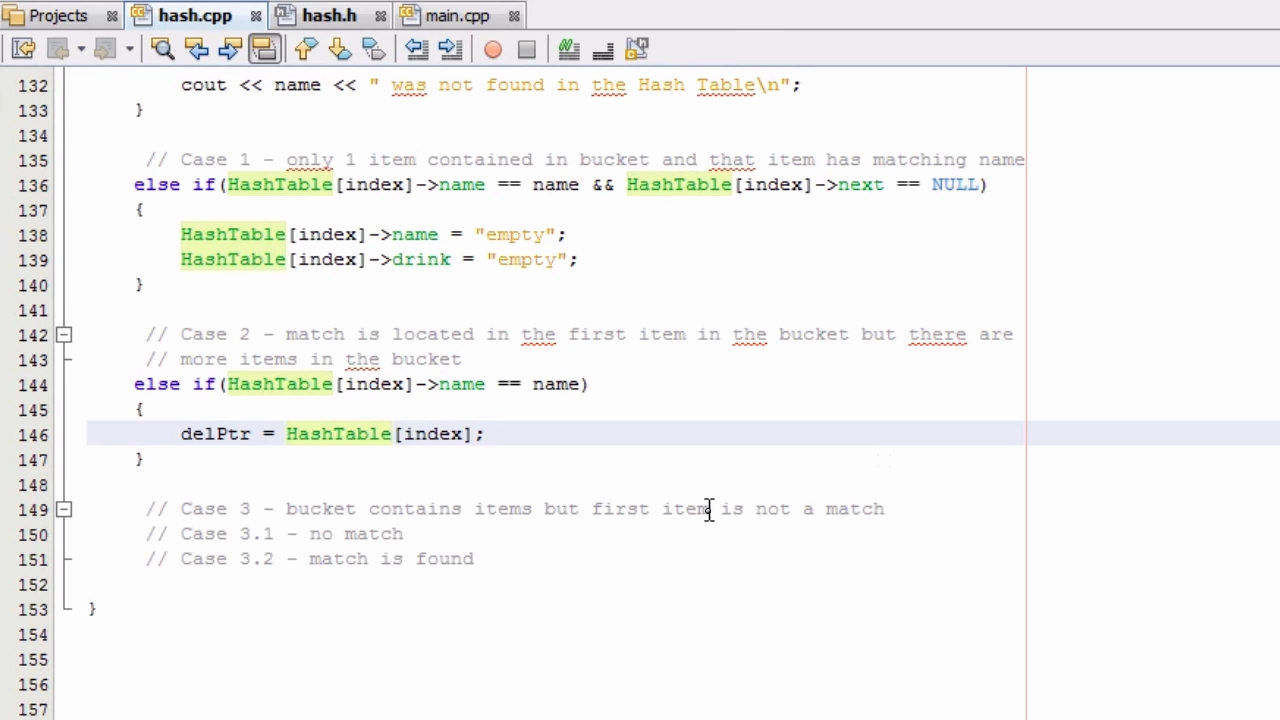
pyautogui.click(484, 432)
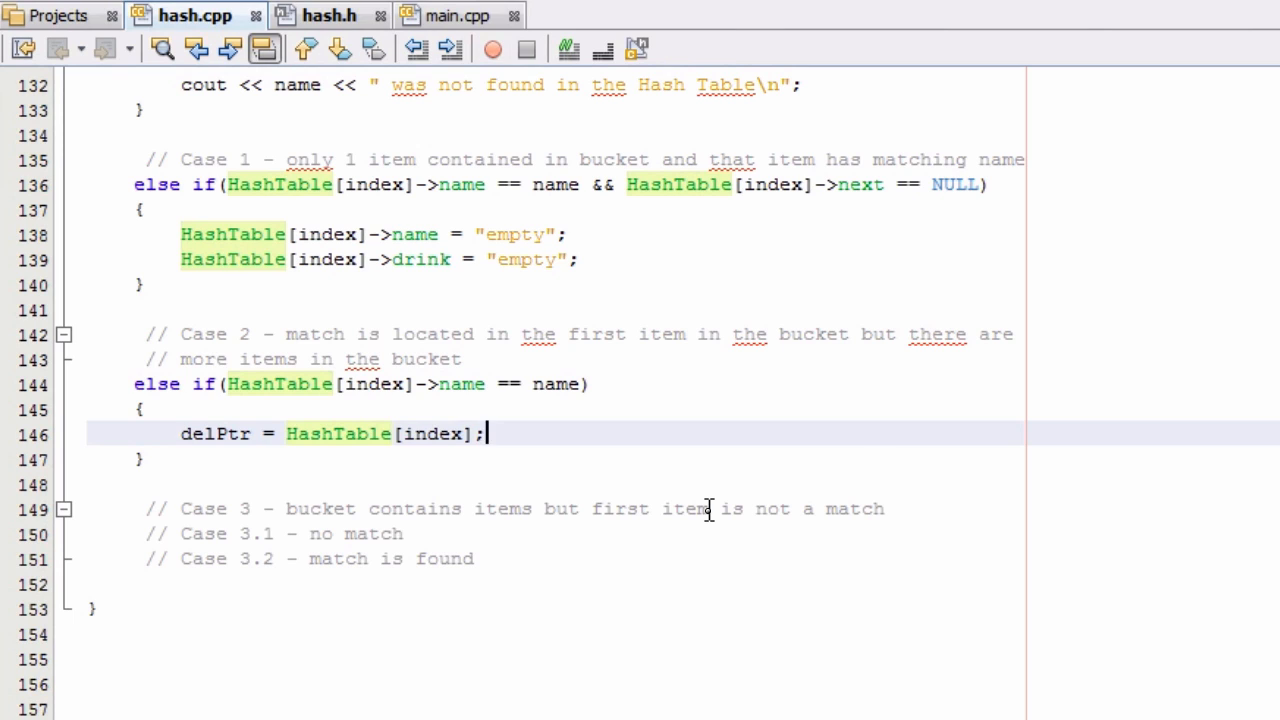
pyautogui.press('Return')
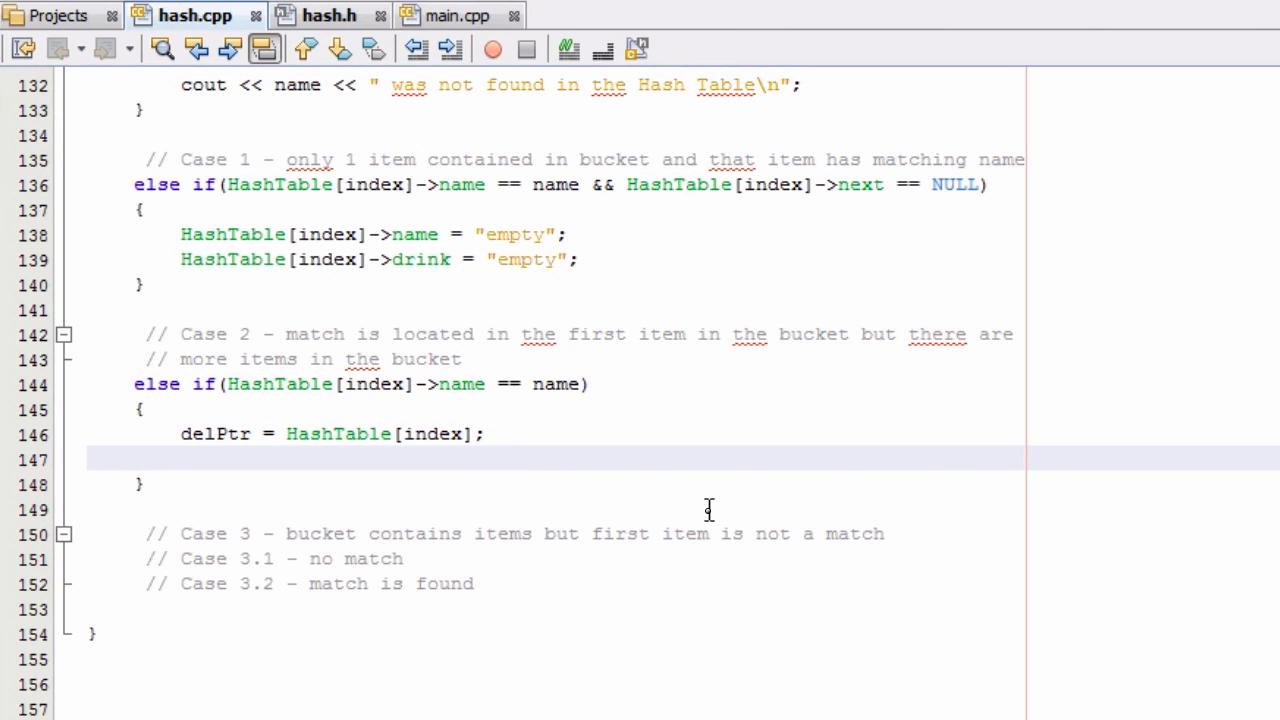
# Step: Relink the bucket with HashTable[index] = HashTable[index]->next;
pyautogui.click(180, 458)
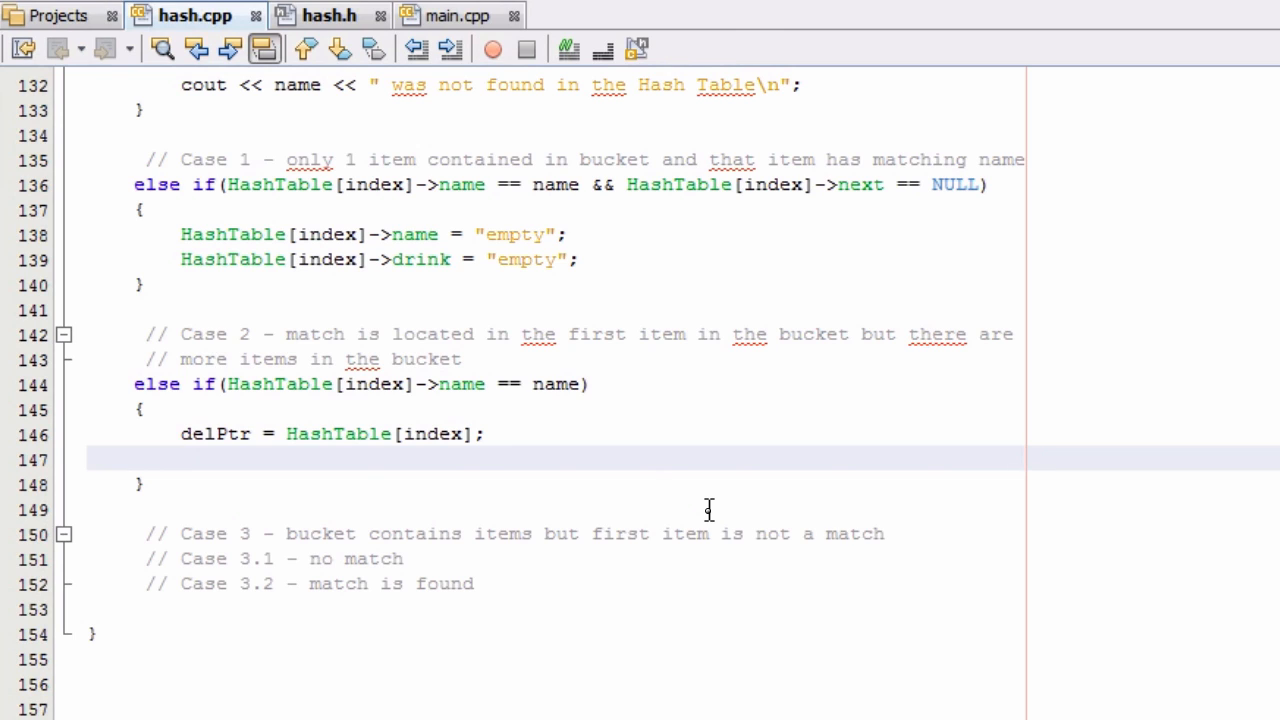
pyautogui.write('H')
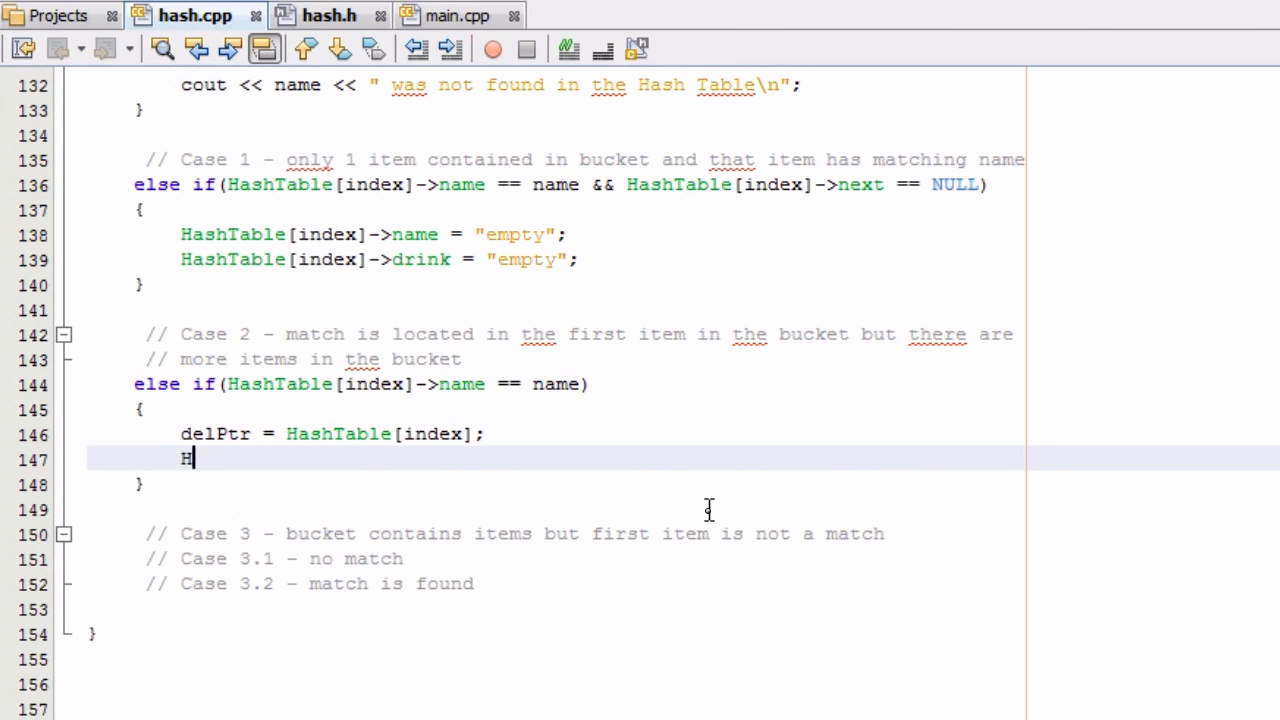
pyautogui.write('ashTable')
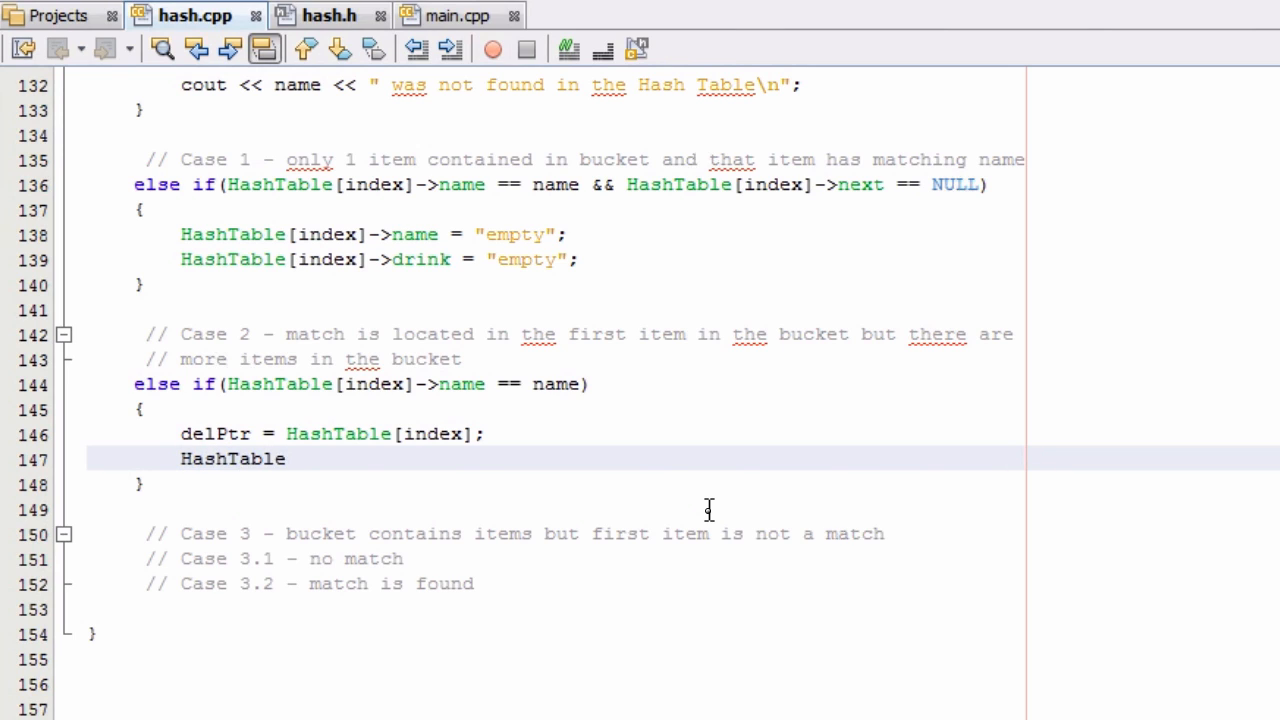
pyautogui.write('[index] =')
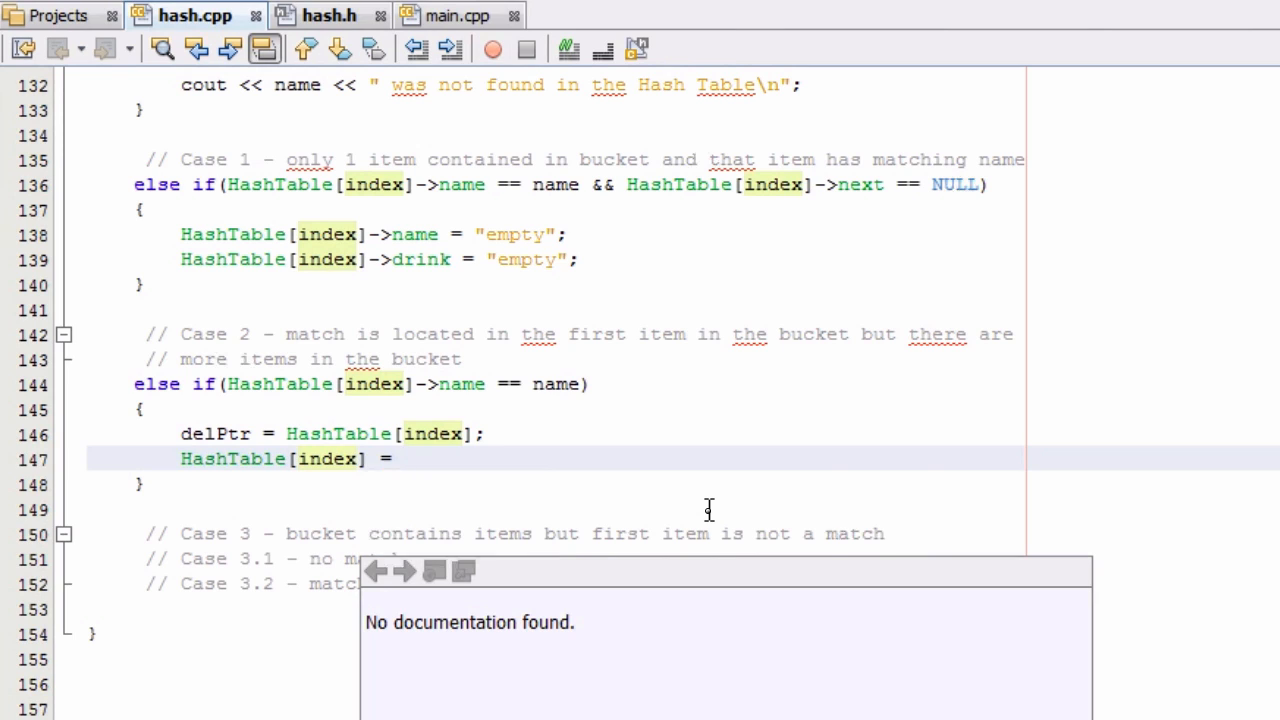
pyautogui.write('HashTable[ind')
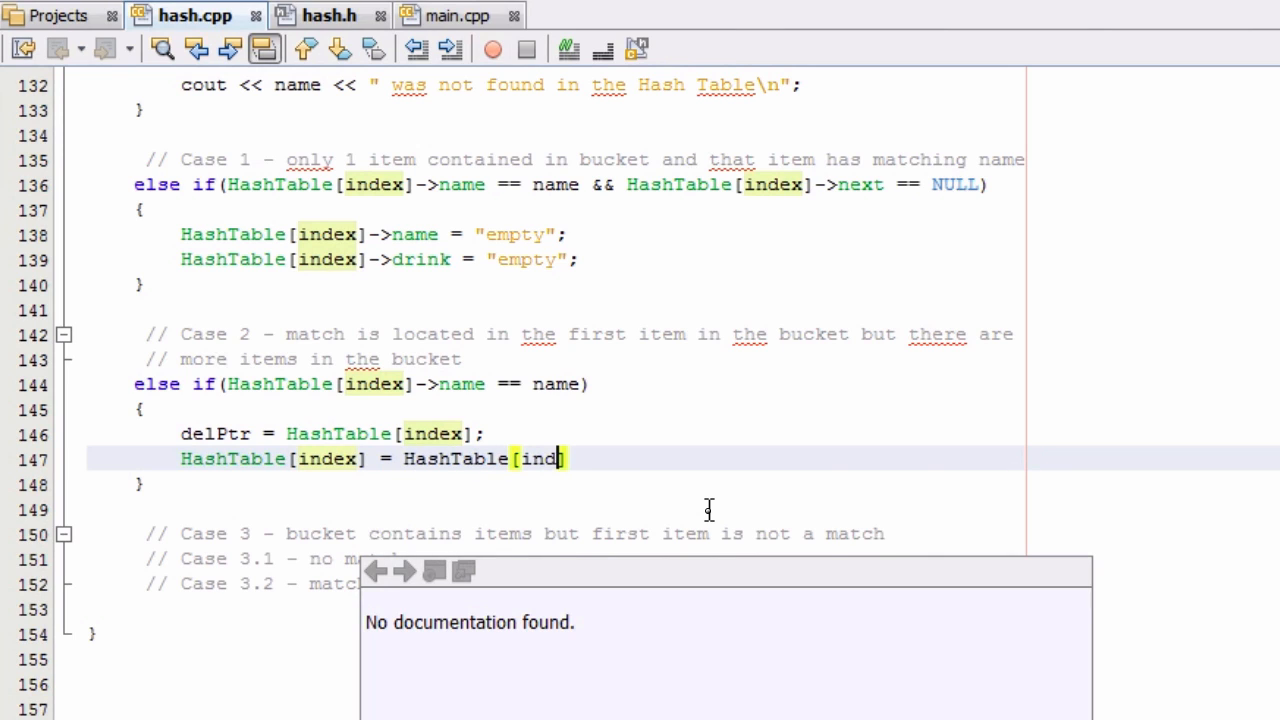
pyautogui.write('ex]')
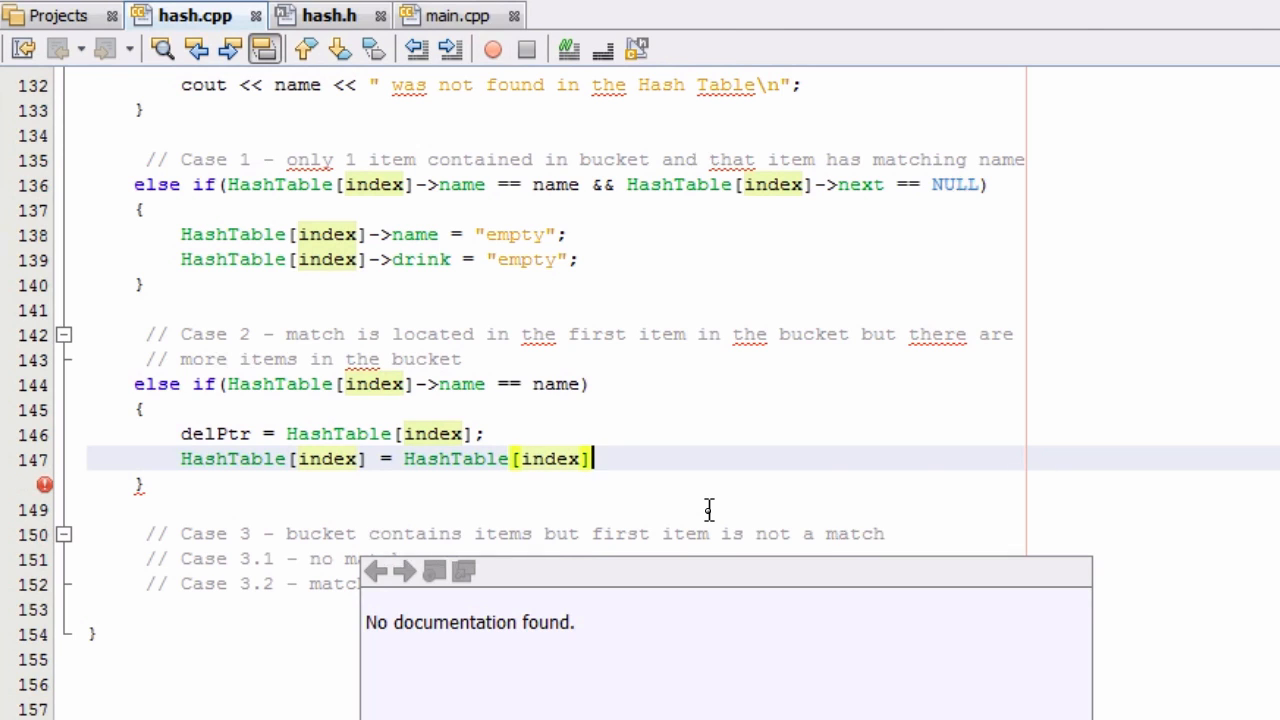
pyautogui.write('->next')
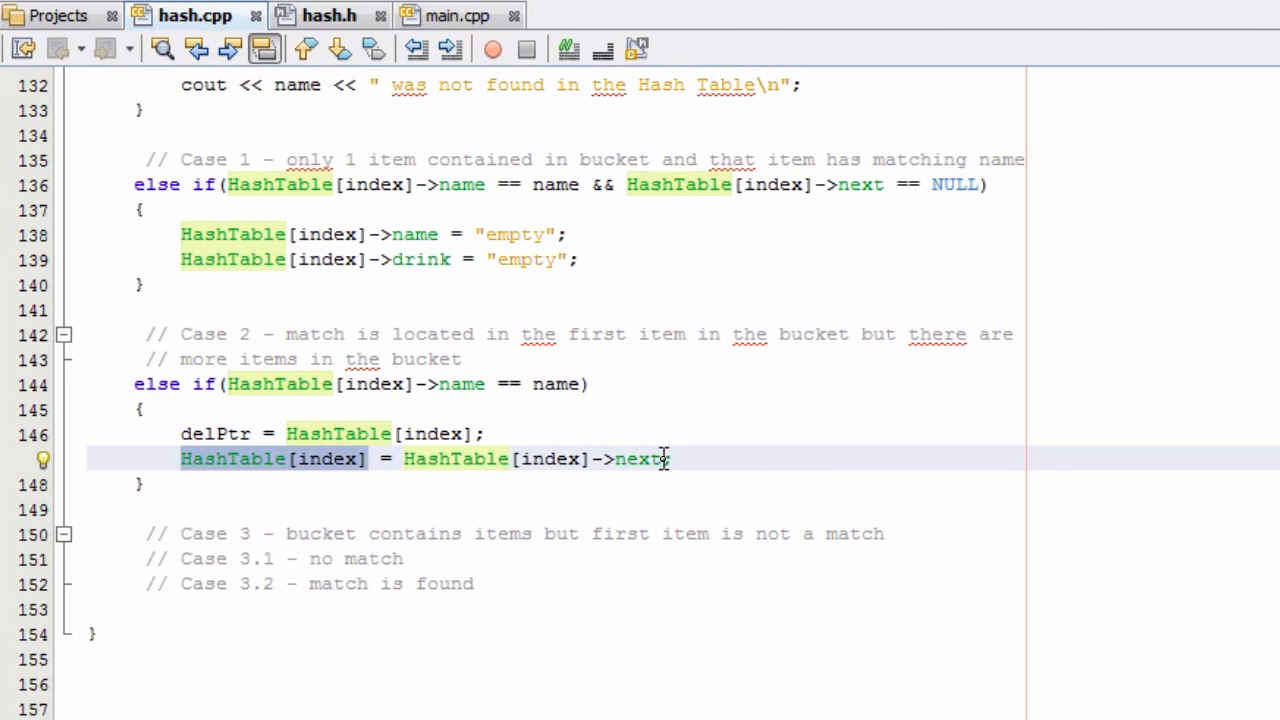
pyautogui.write(';')
pyautogui.write('d')
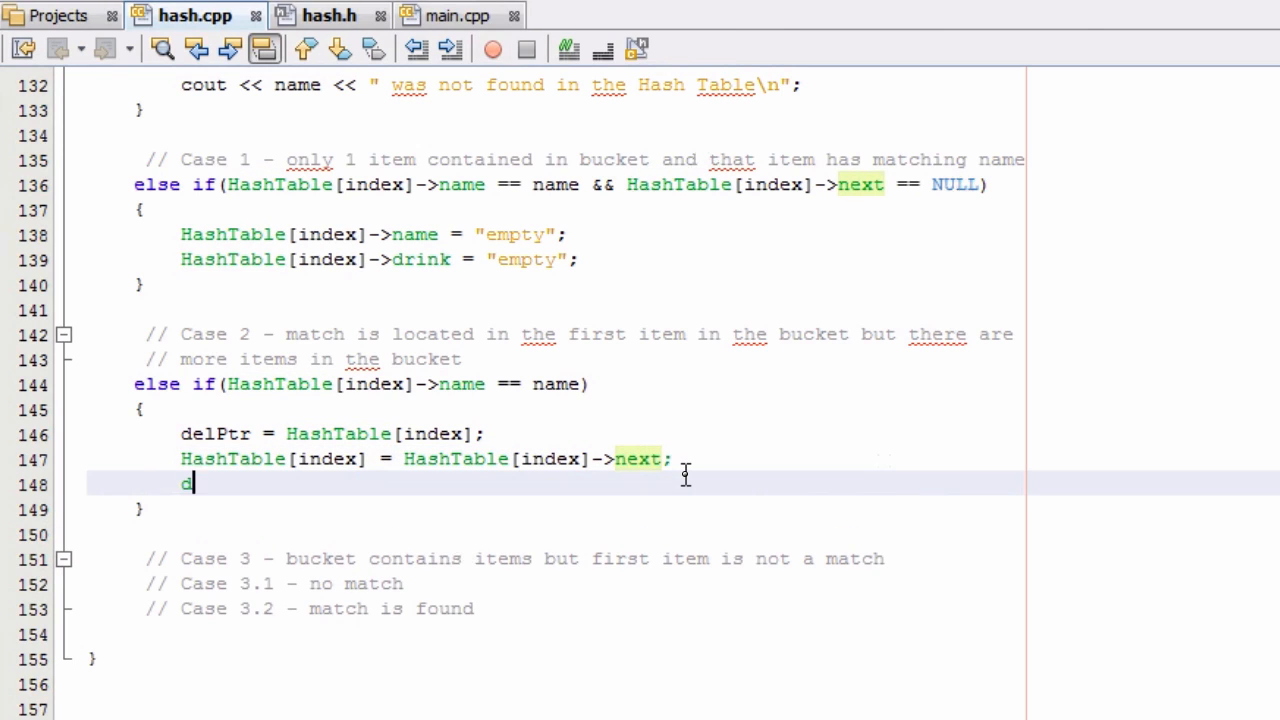
# Step: Free the removed first item with delete delPtr; in Case 2
pyautogui.write('elete')
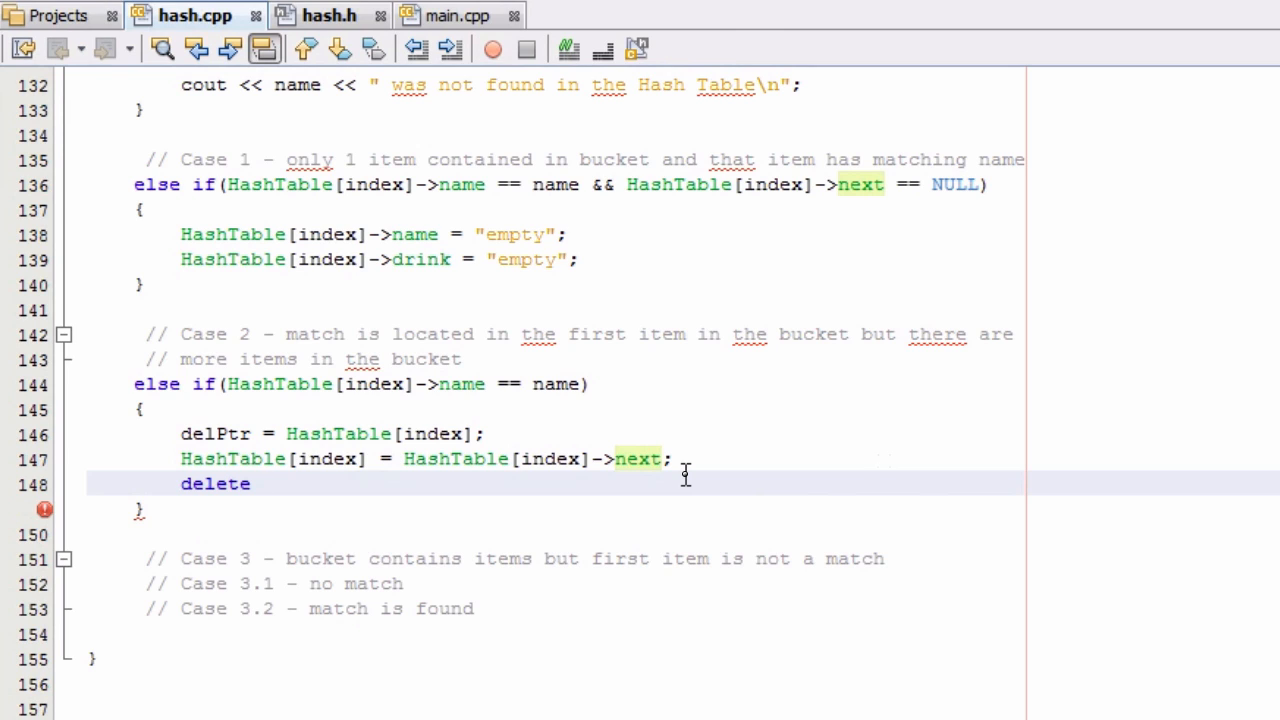
pyautogui.write('del')
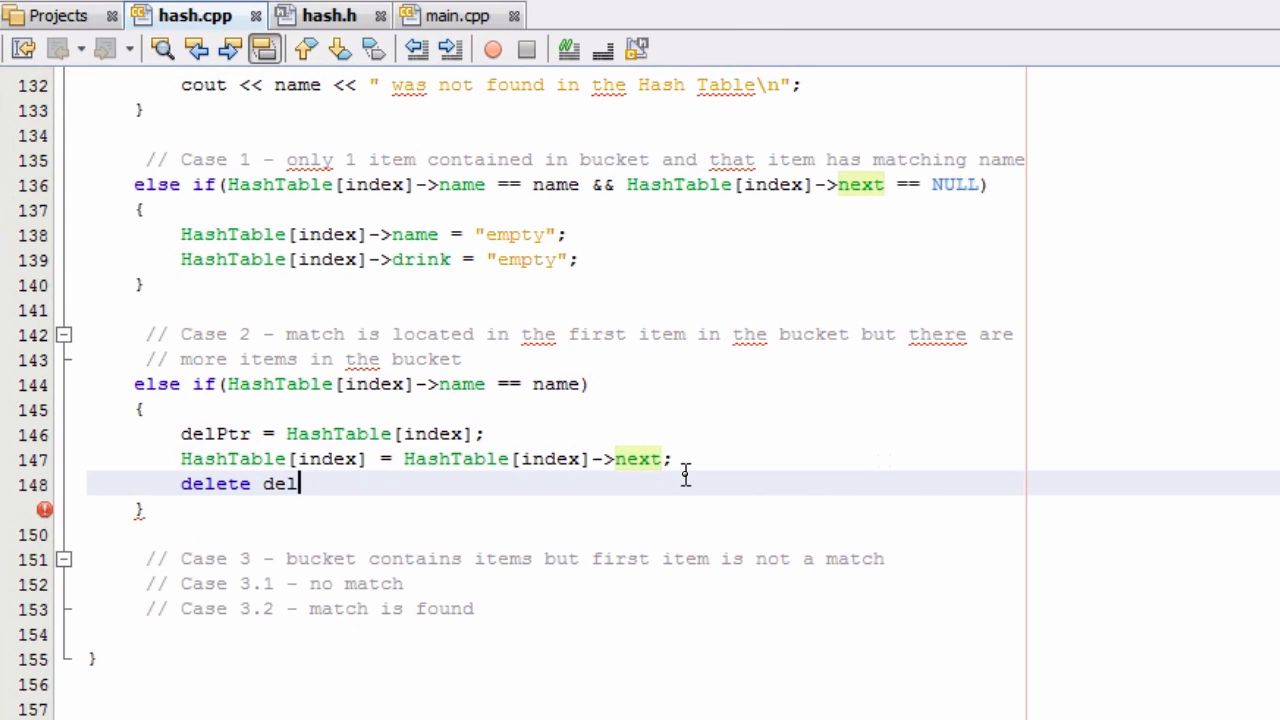
pyautogui.write('Ptr;')
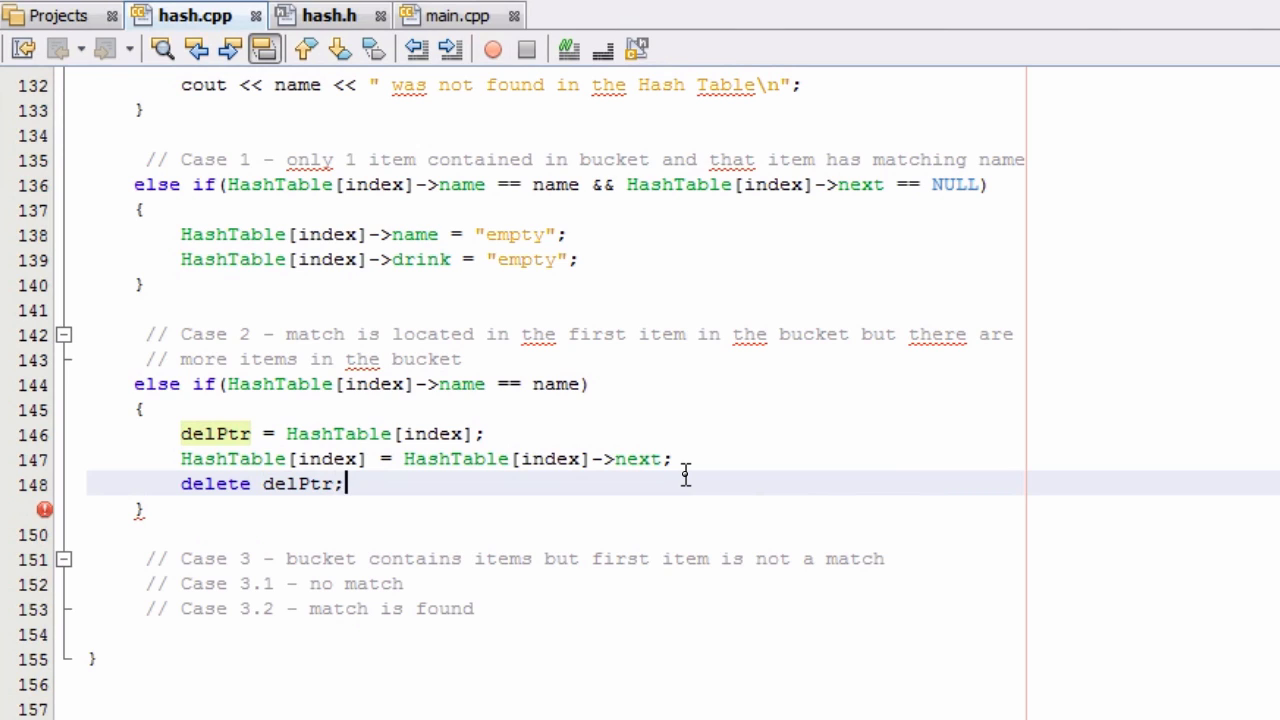
# Step: Add cout << name << " was removed from the Hash Table\n"; at the end of Case 2
pyautogui.press('Return')
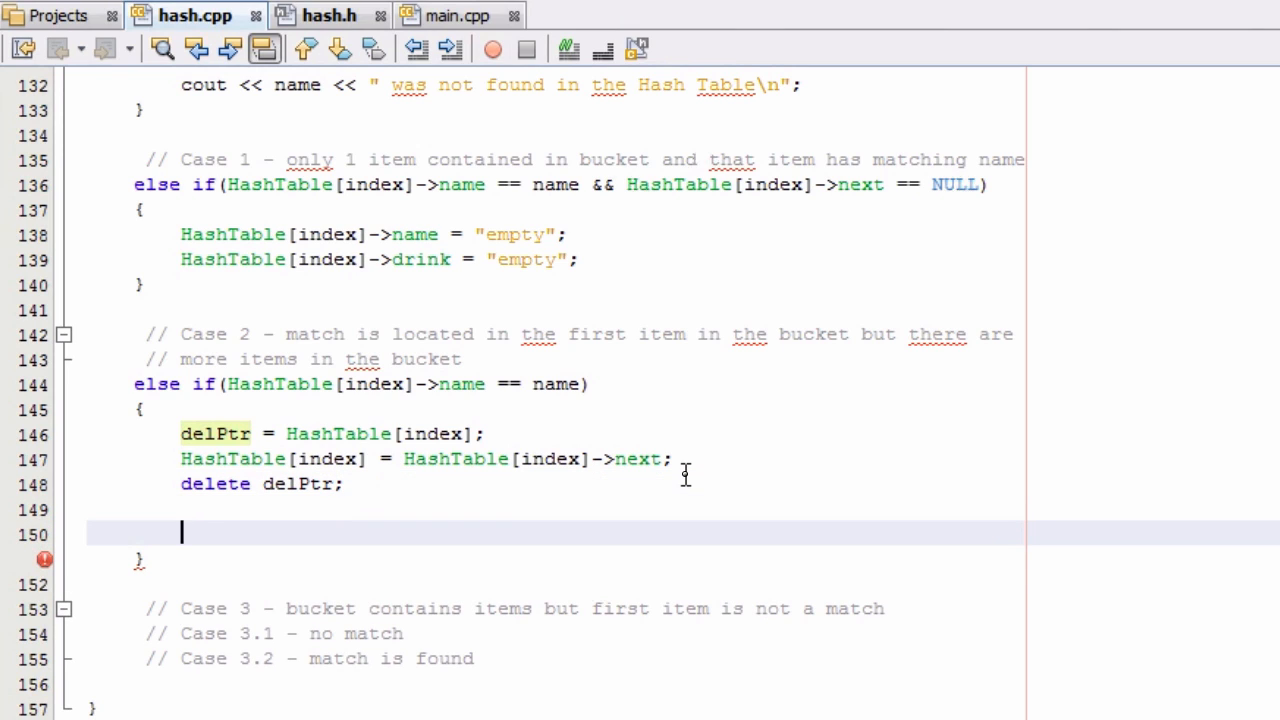
pyautogui.write('cout <<')
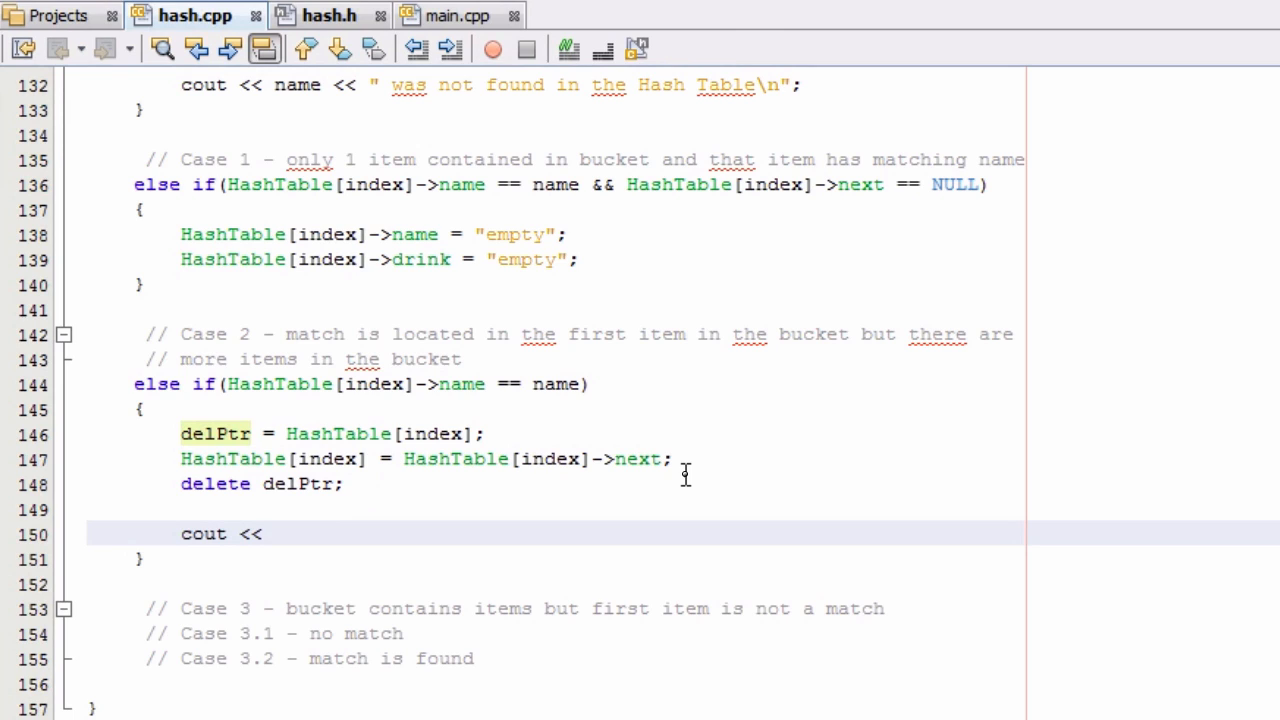
pyautogui.write('name')
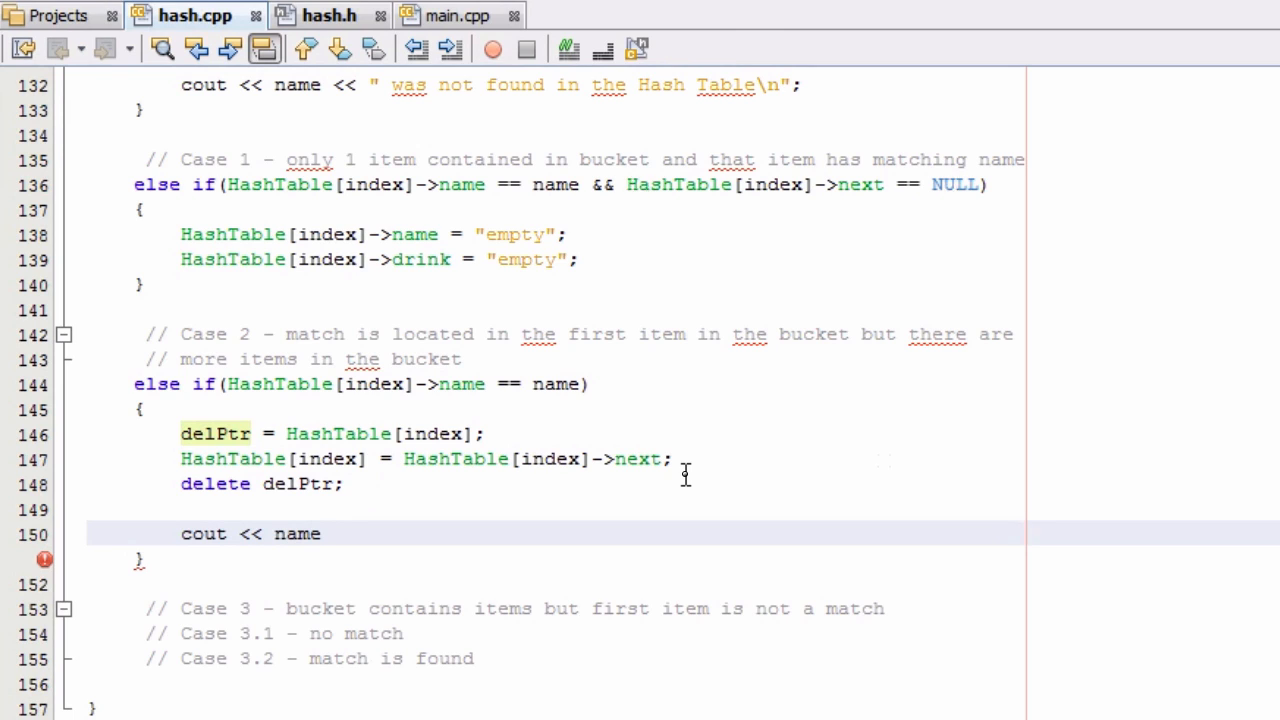
pyautogui.write('<<')
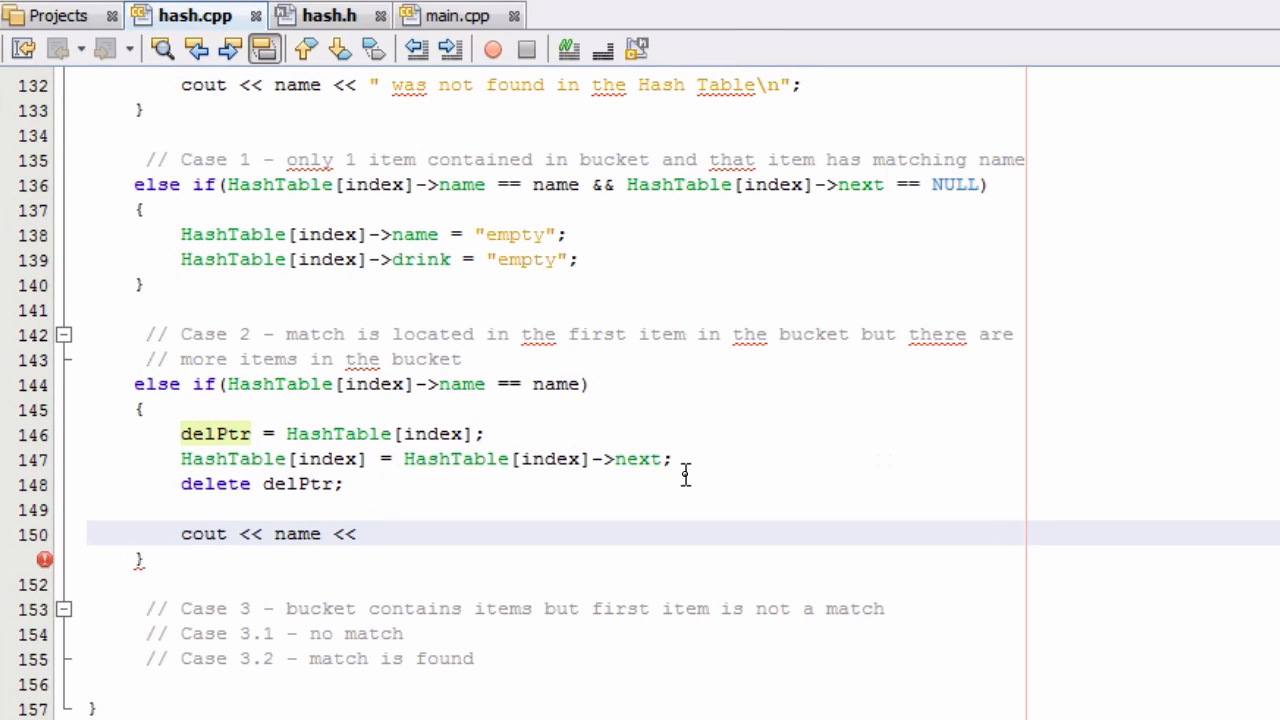
pyautogui.write('" was re')
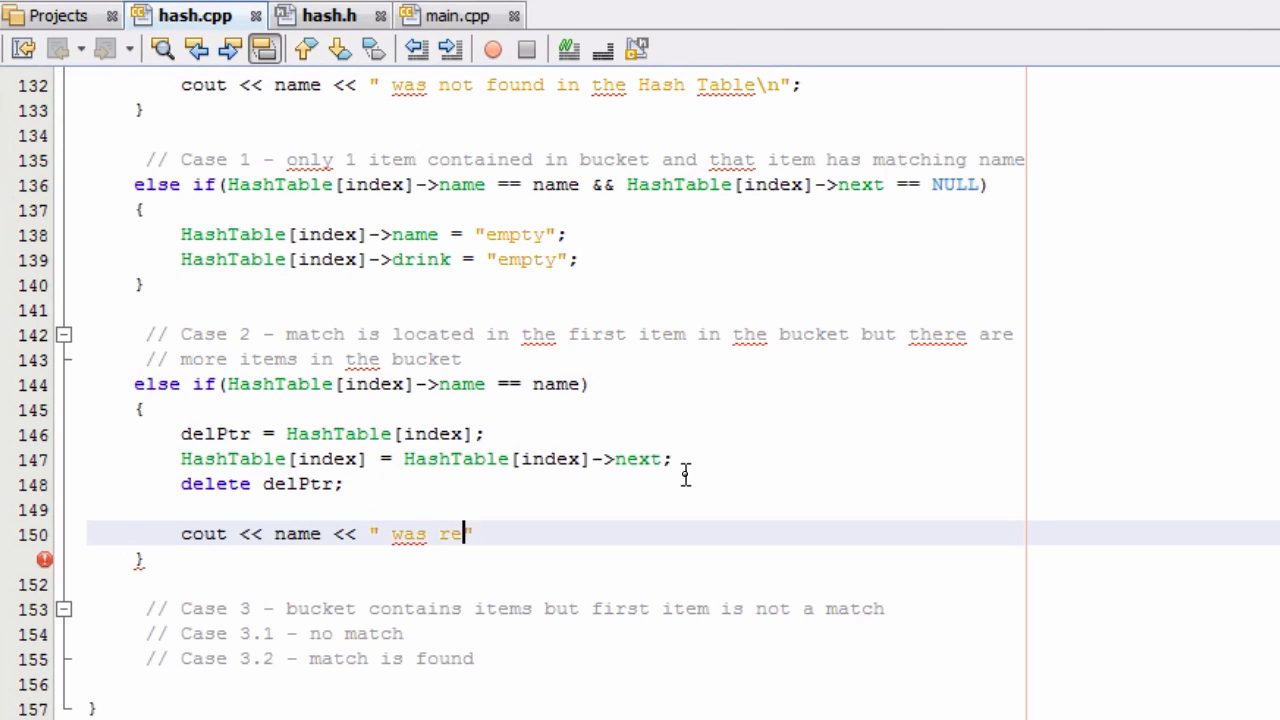
pyautogui.write('moved from the"')
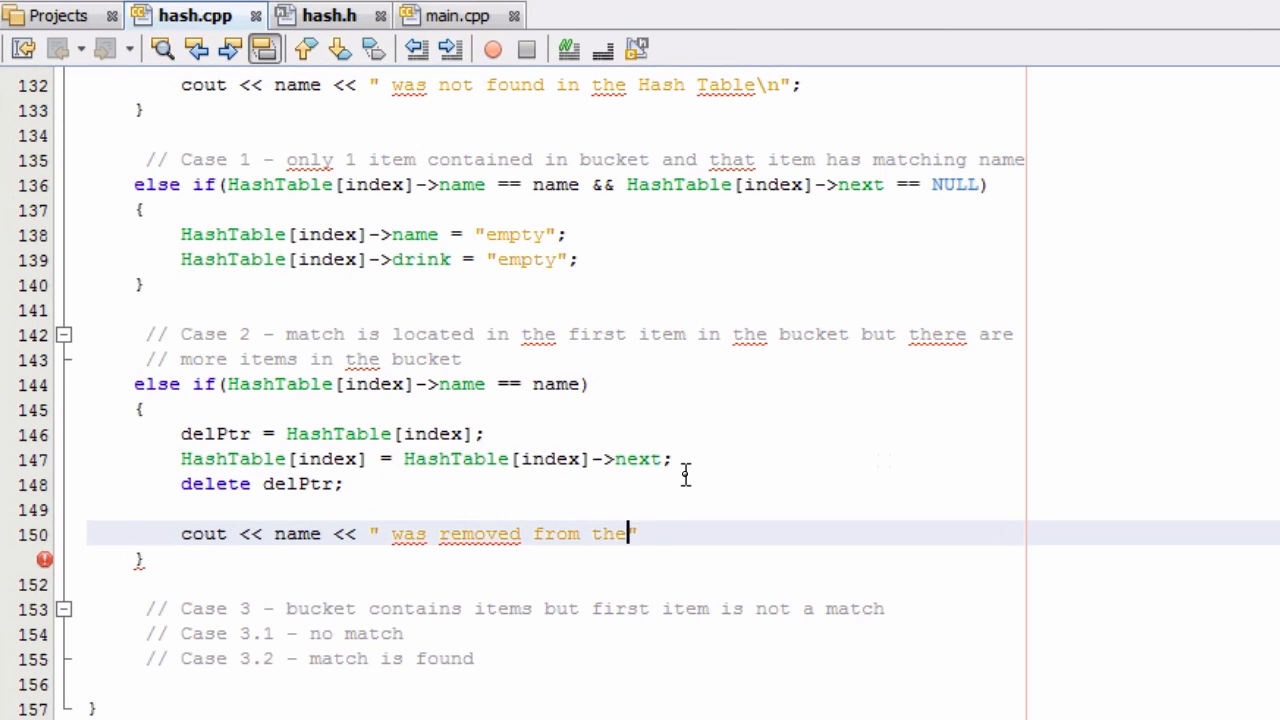
pyautogui.write('Hash')
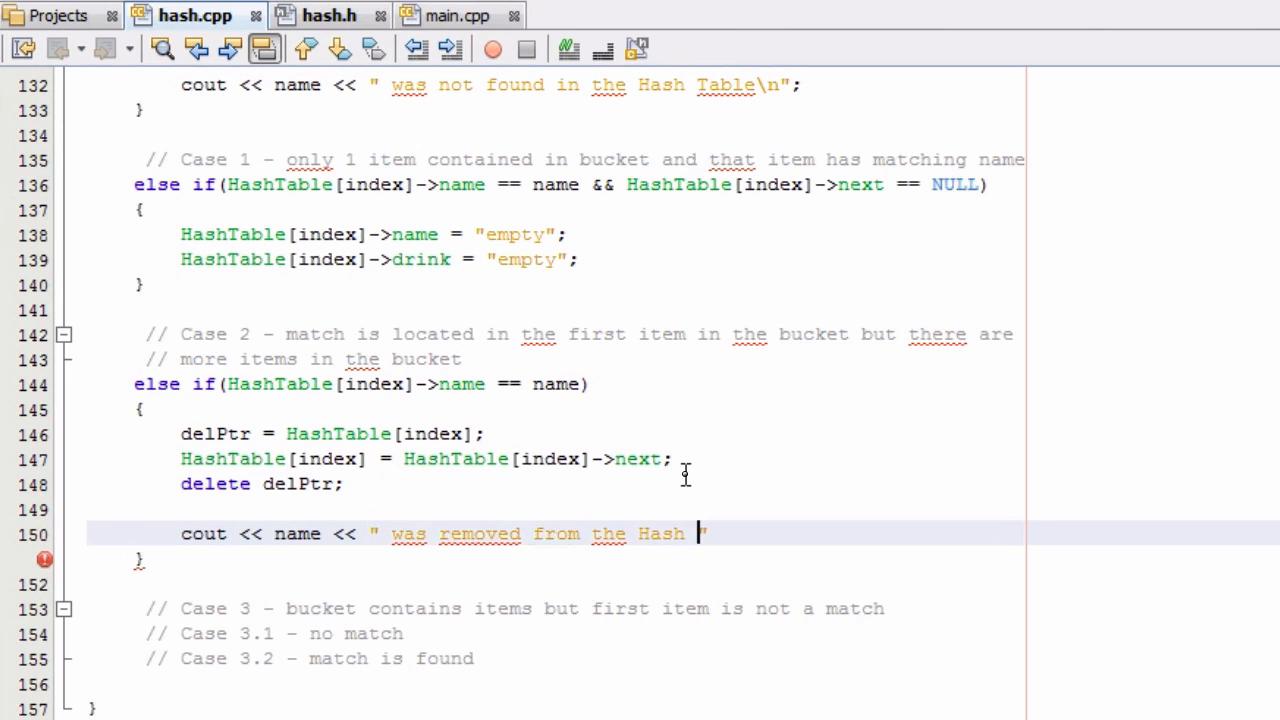
pyautogui.write('Table\\"')
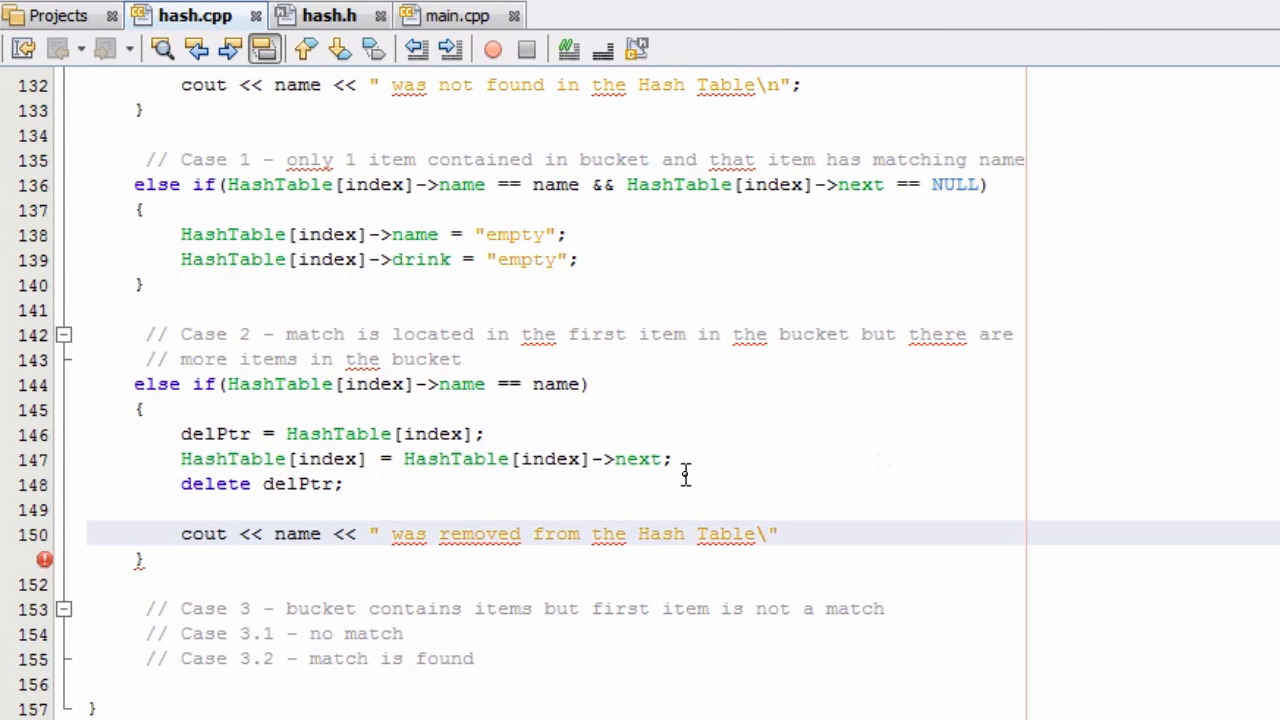
pyautogui.write('n";')
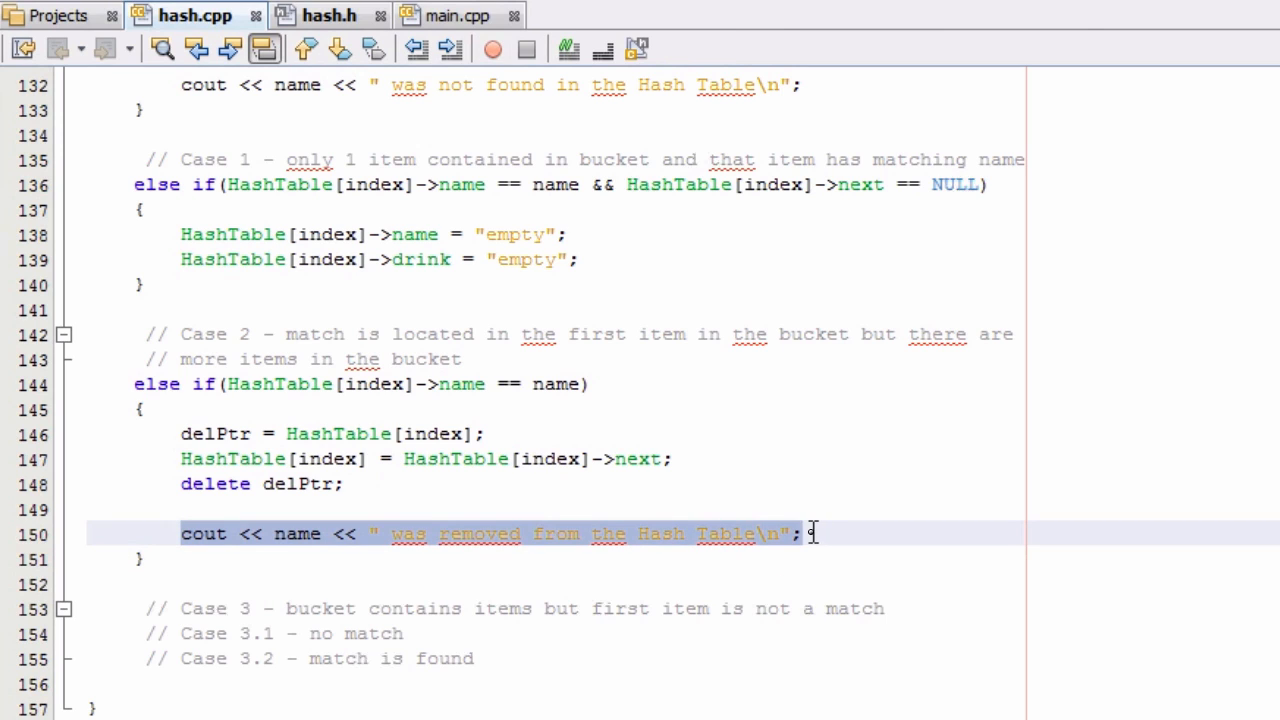
pyautogui.moveTo(390, 268)
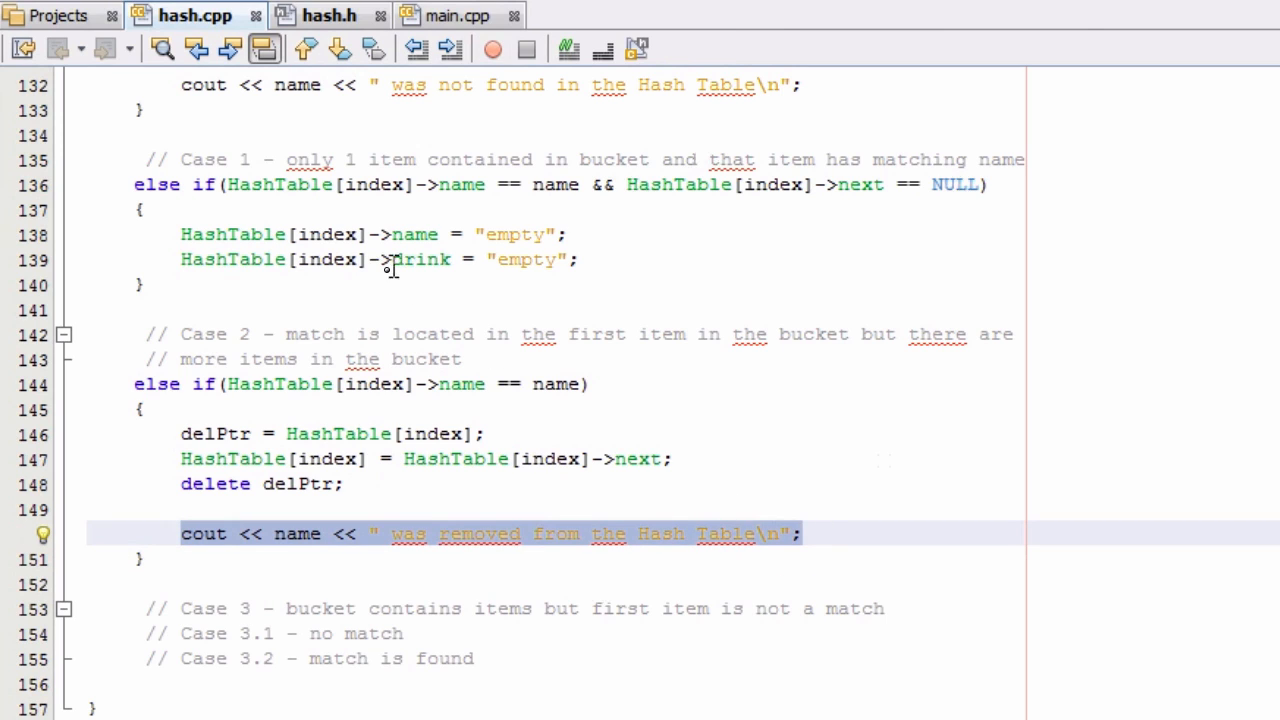
# Step: Add the same "was removed from the Hash Table" cout line inside the Case 1 block
pyautogui.click(584, 260)
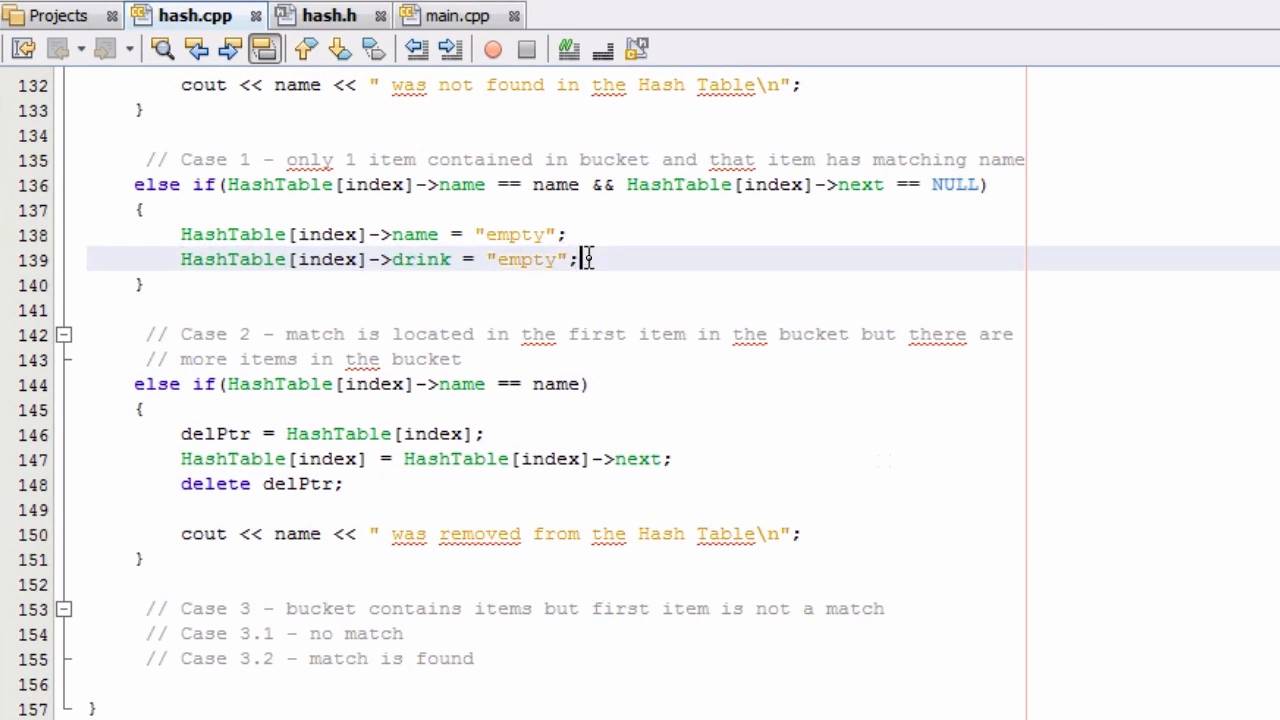
pyautogui.press('Return')
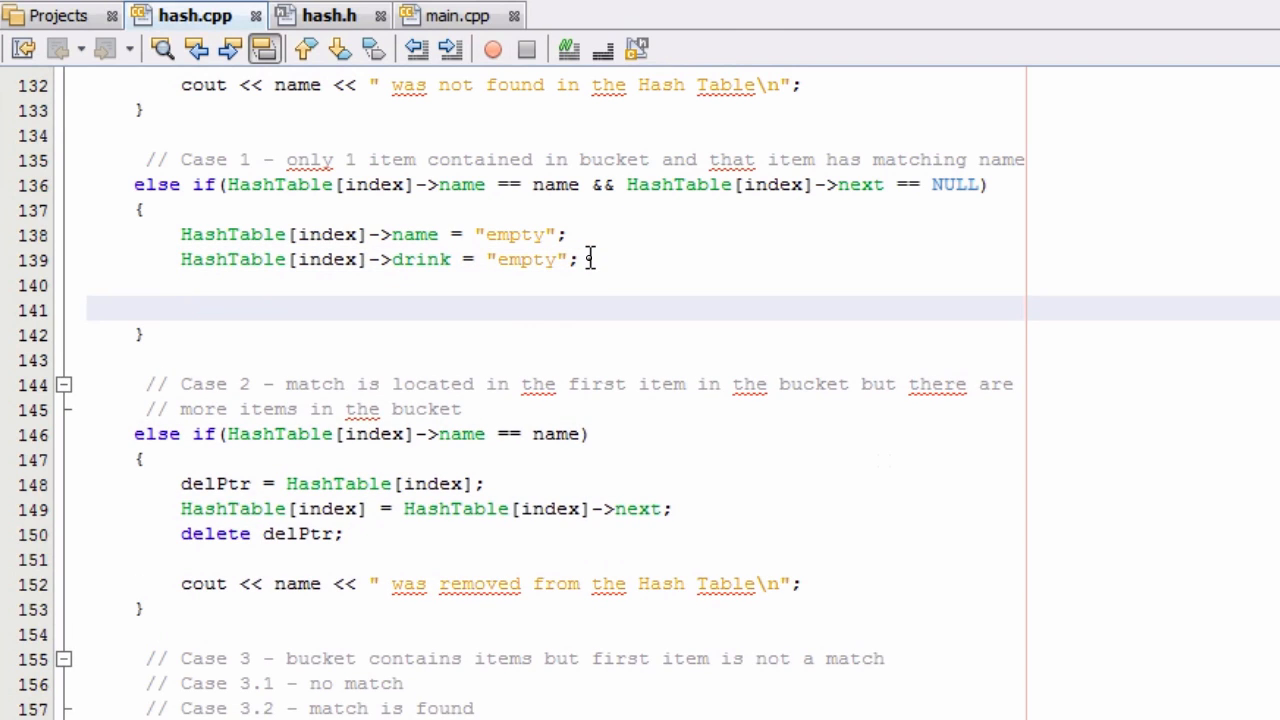
pyautogui.click(180, 308)
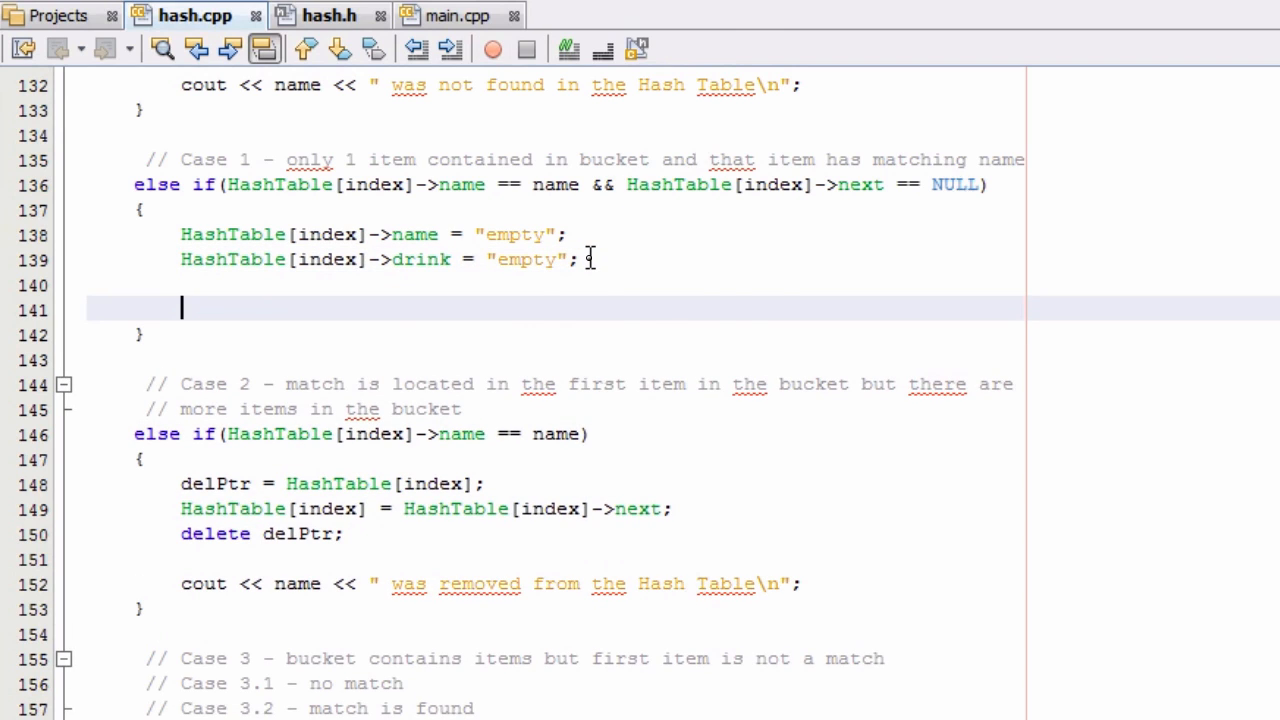
pyautogui.write('cout << name << " was removed from the Hash Table\\n";')
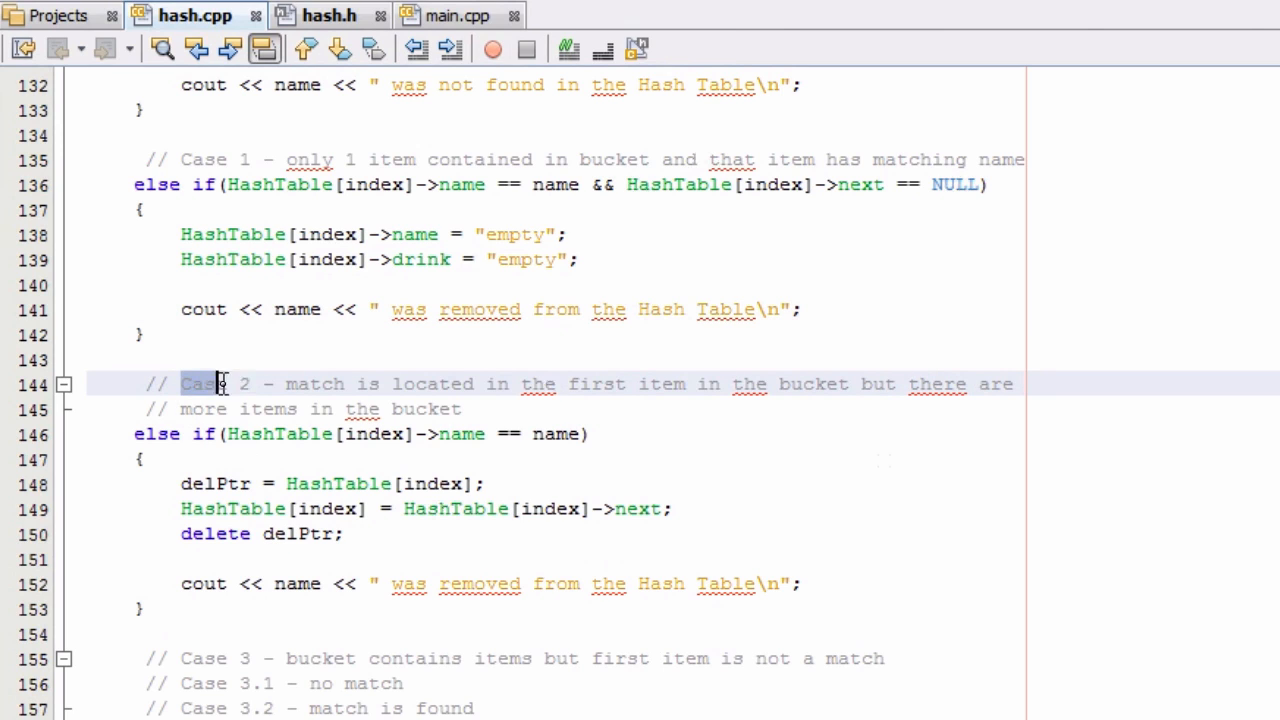
pyautogui.moveTo(216, 384); pyautogui.dragTo(644, 384)
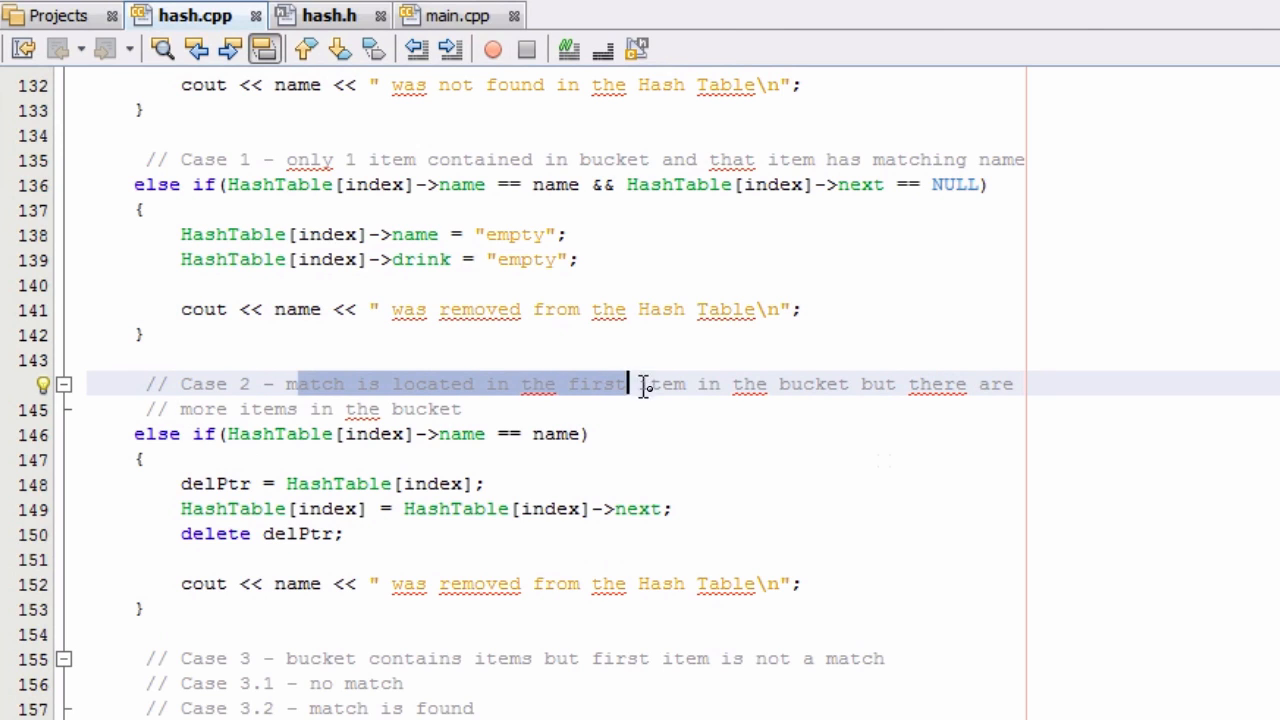
pyautogui.moveTo(640, 384); pyautogui.dragTo(848, 384)
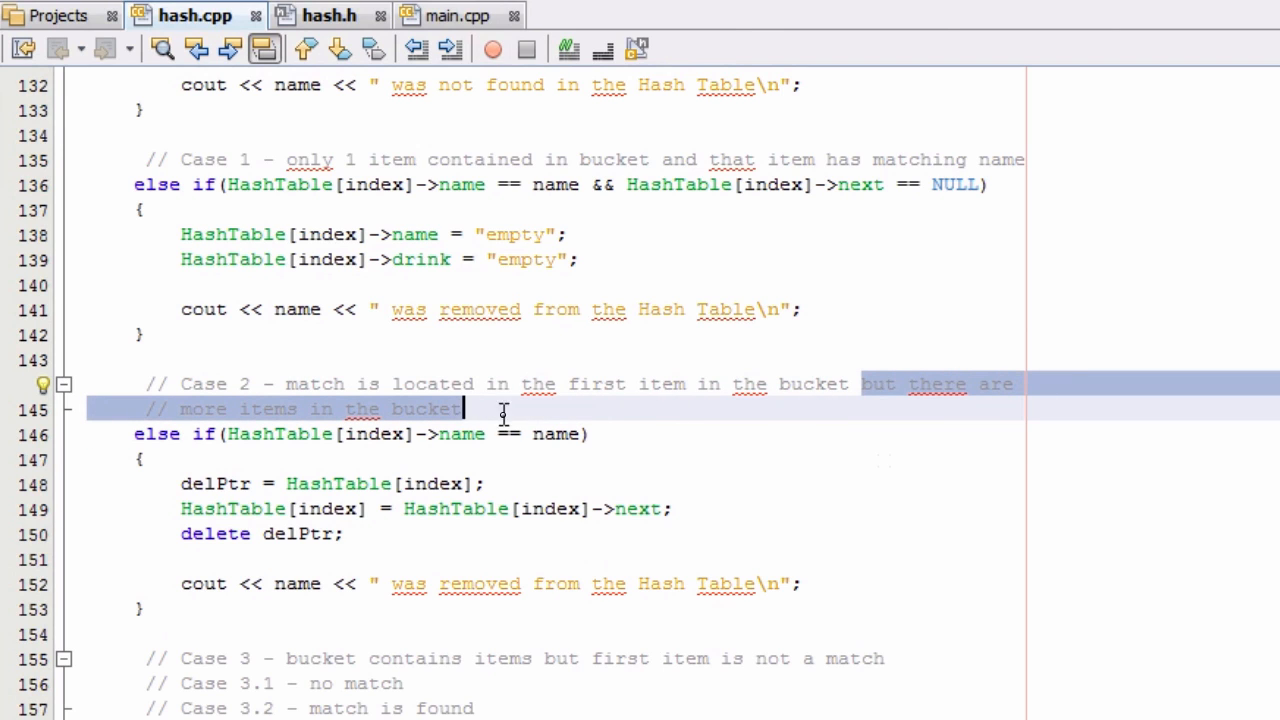
pyautogui.click(320, 458)
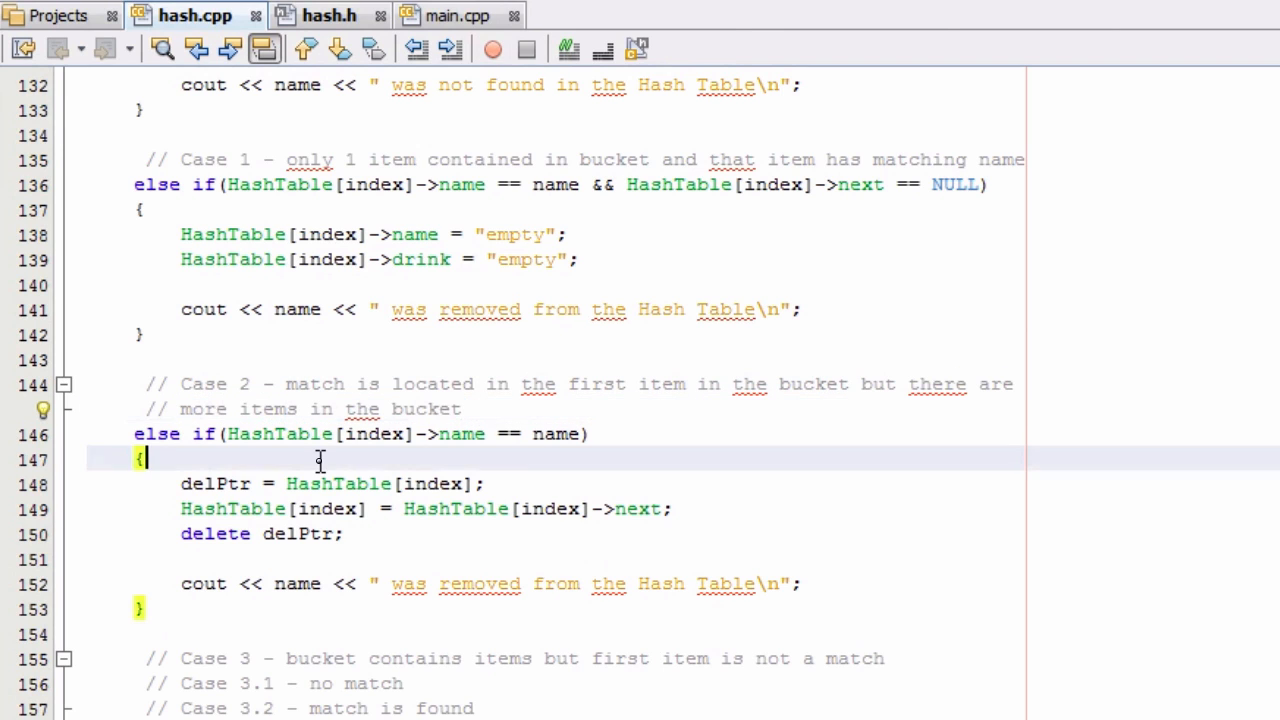
pyautogui.moveTo(280, 640)
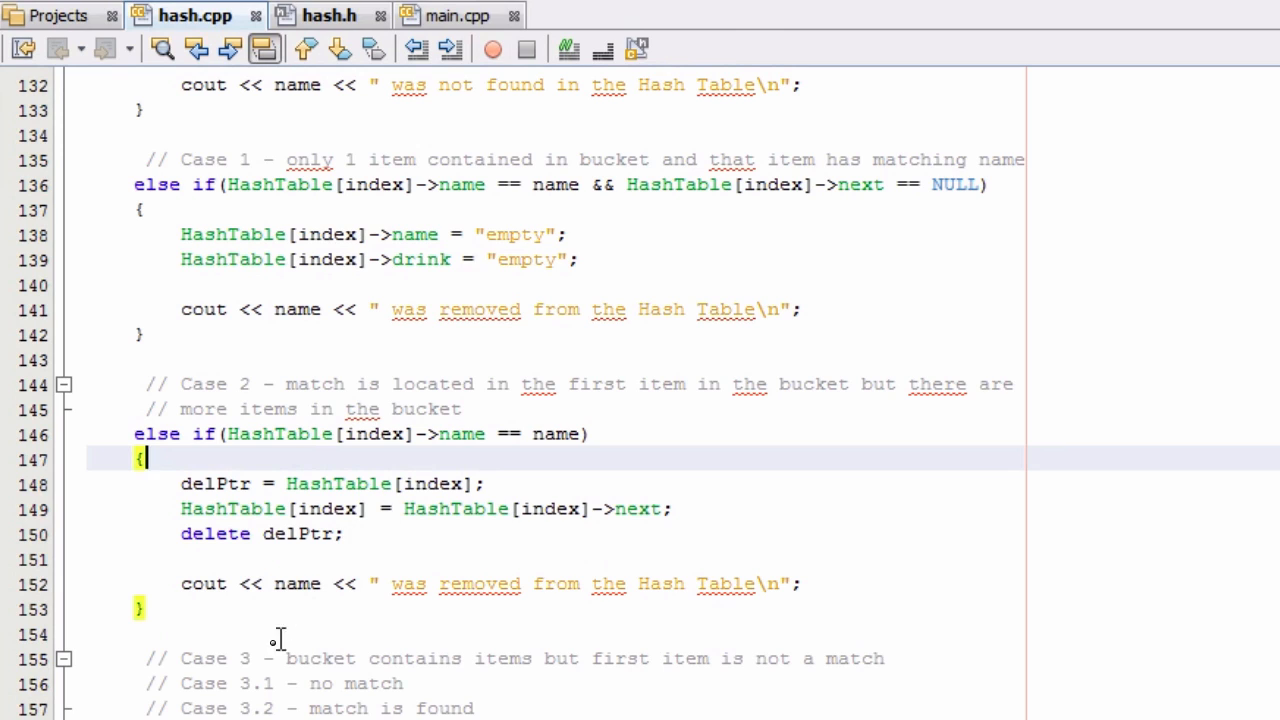